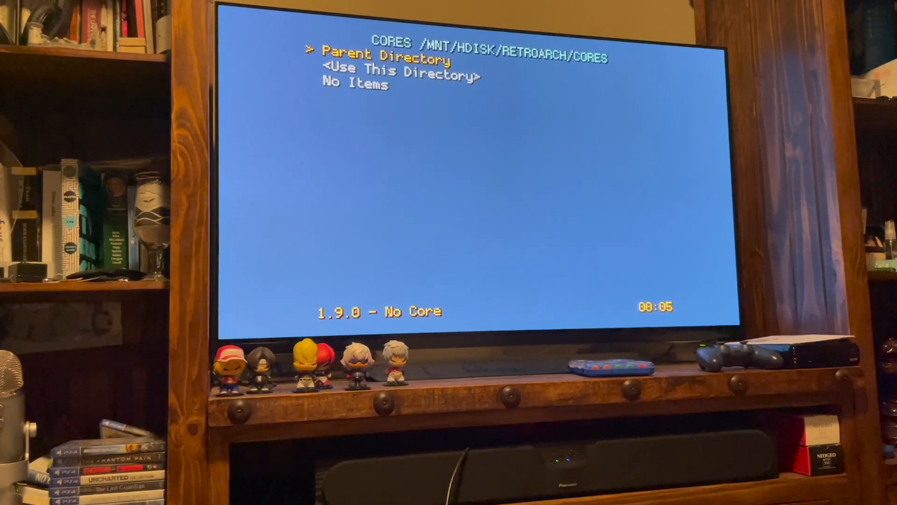
- Use /mnt/hdisk/retroarch/cores as the cores directory and return to the Playlists menu
key("Down")
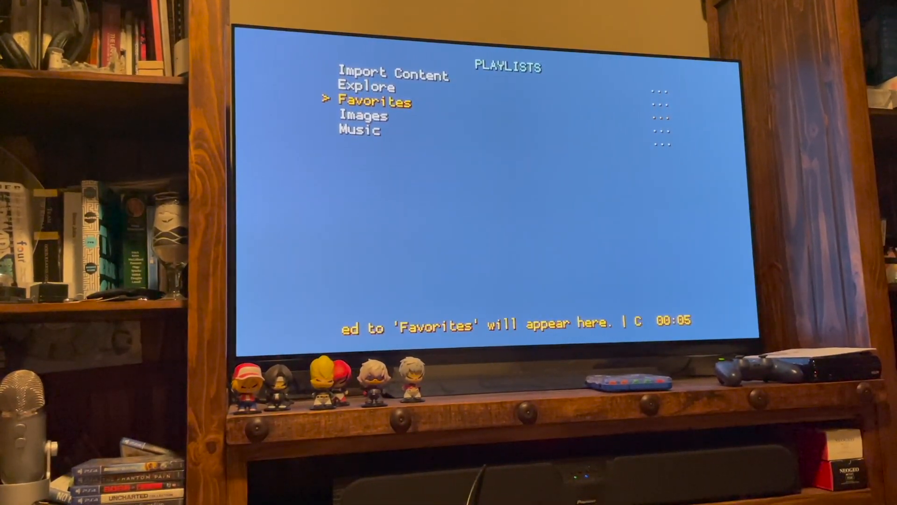
- Choose Import Content in the Playlists menu to reach the content directory browser
key("Up")
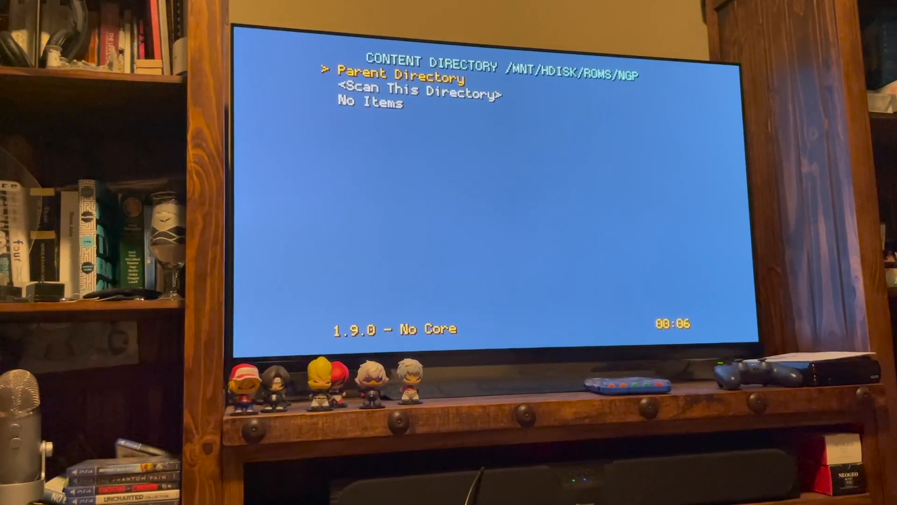
- Accept /mnt/hdisk/roms/ngp as the manual scan content directory
key("Down")
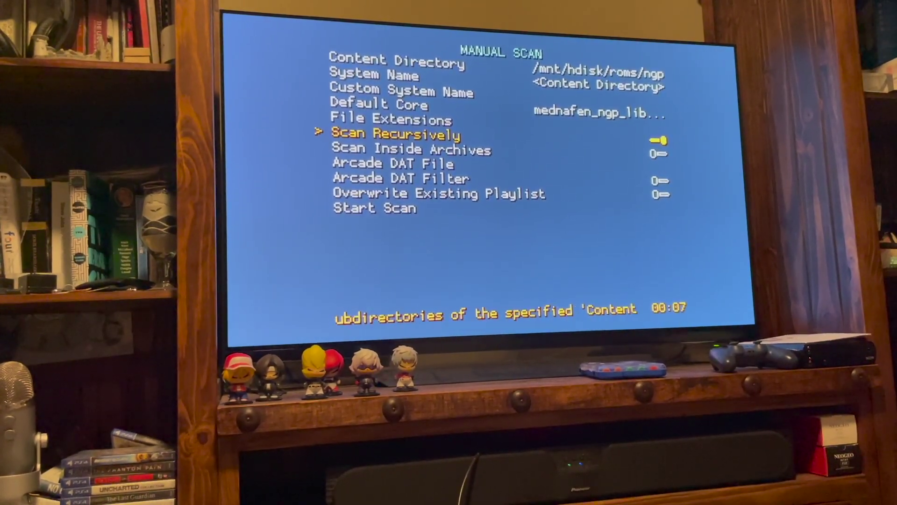
- Turn on Scan Recursively and move down to Scan Inside Archives
key("Down")
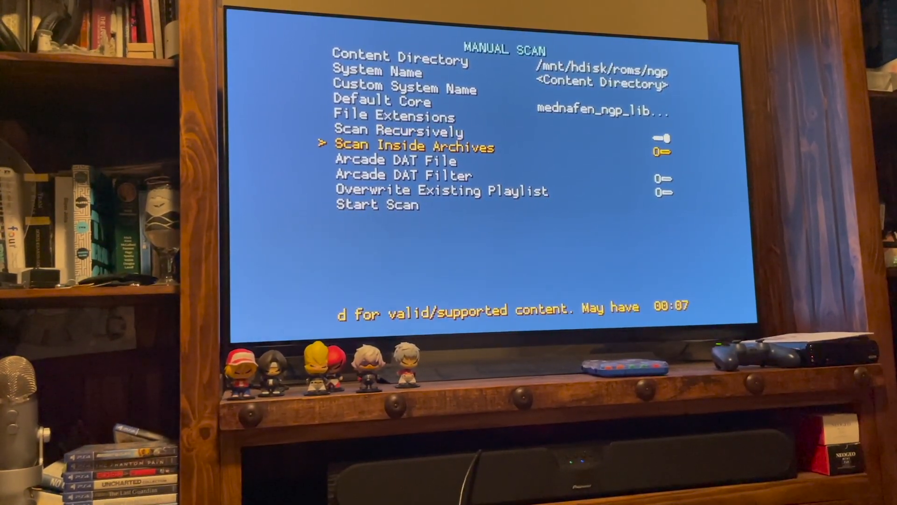
key("Down")
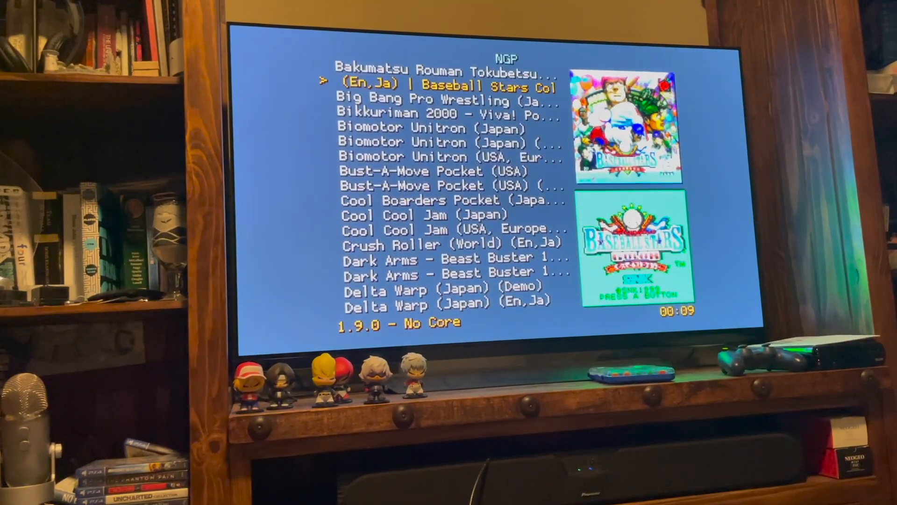
- Step through the NGP playlist games to preview box art and title screen thumbnails
key("down")
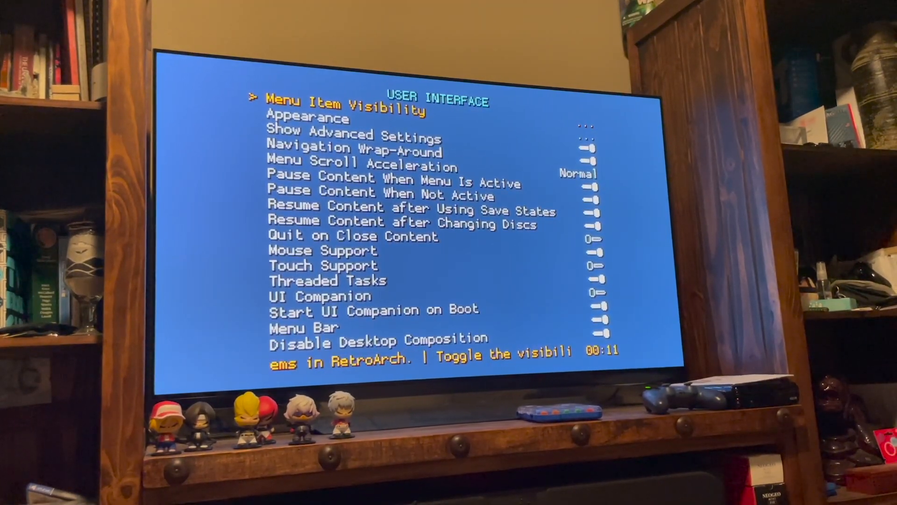
- Go into Appearance and open the Top Thumbnail choices
key("Down")
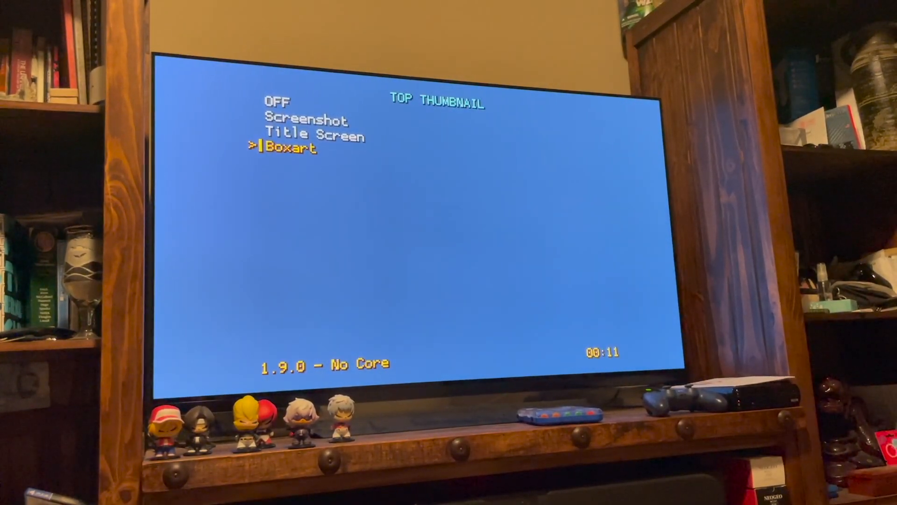
- Set Top Thumbnail to Boxart and Bottom Thumbnail to Screenshot, then return to User Interface
key("Up")
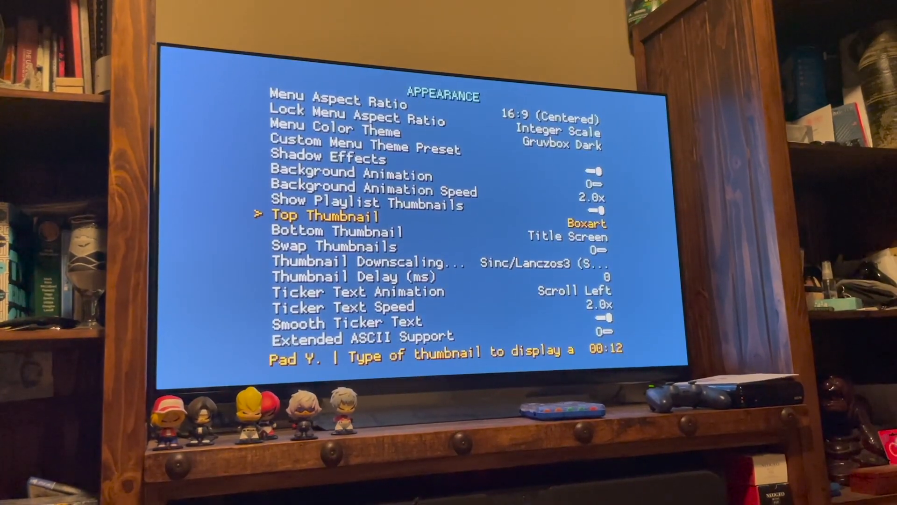
key("Down")
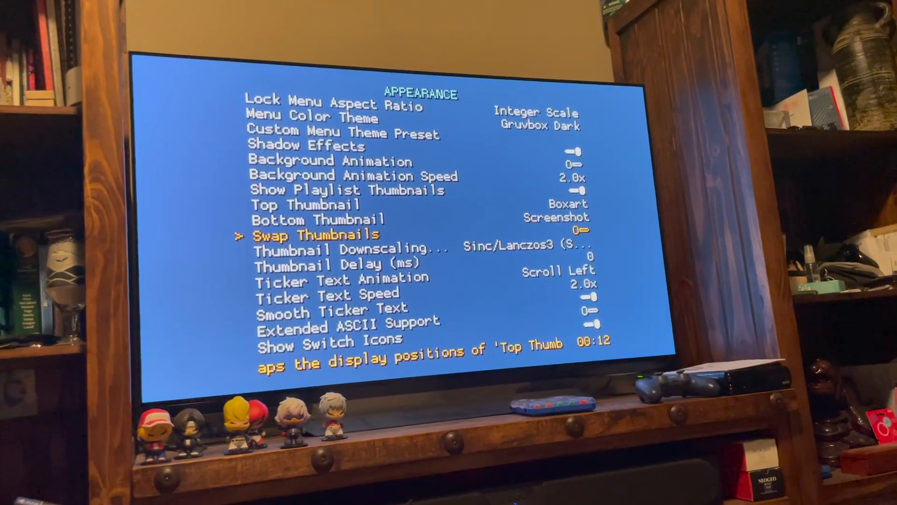
key("Down")
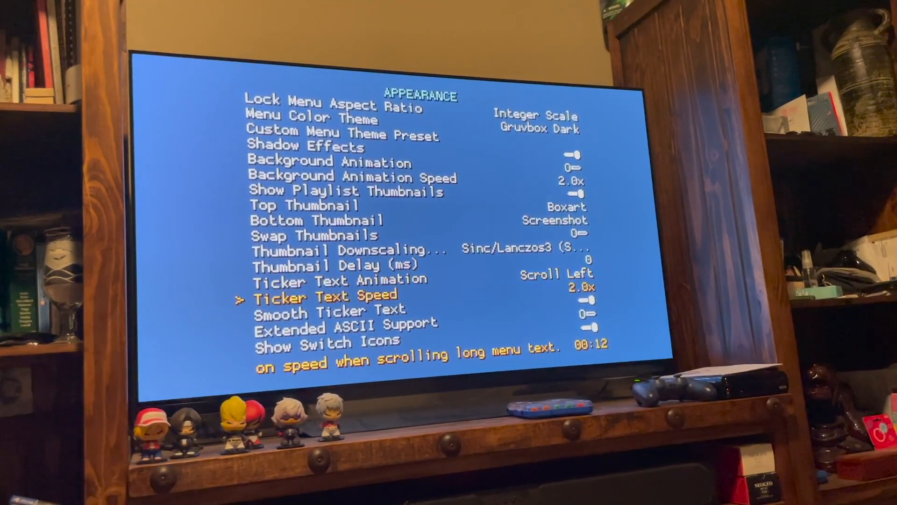
key("Down")
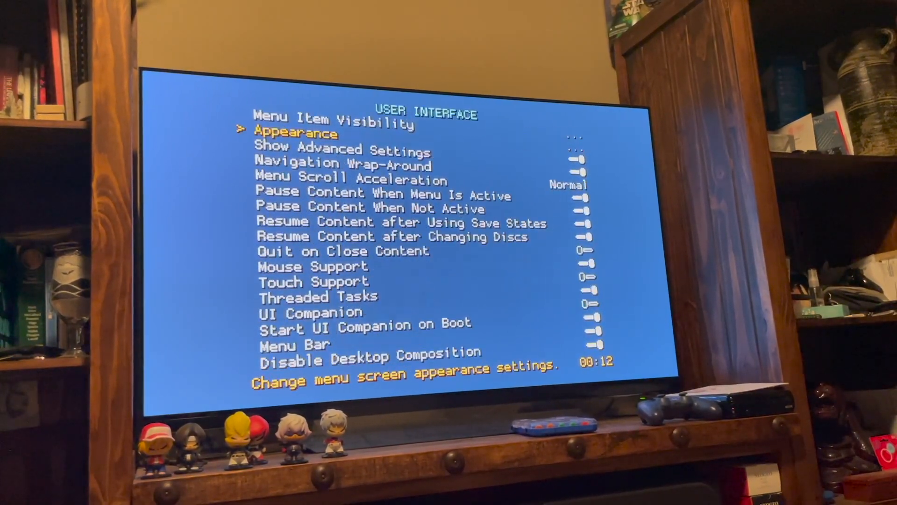
key("Backspace")
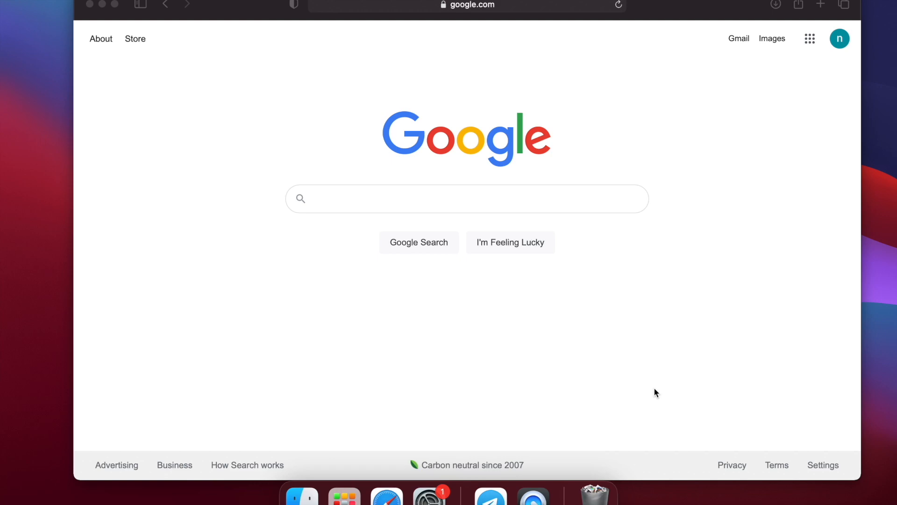
mouse_move(405, 228)
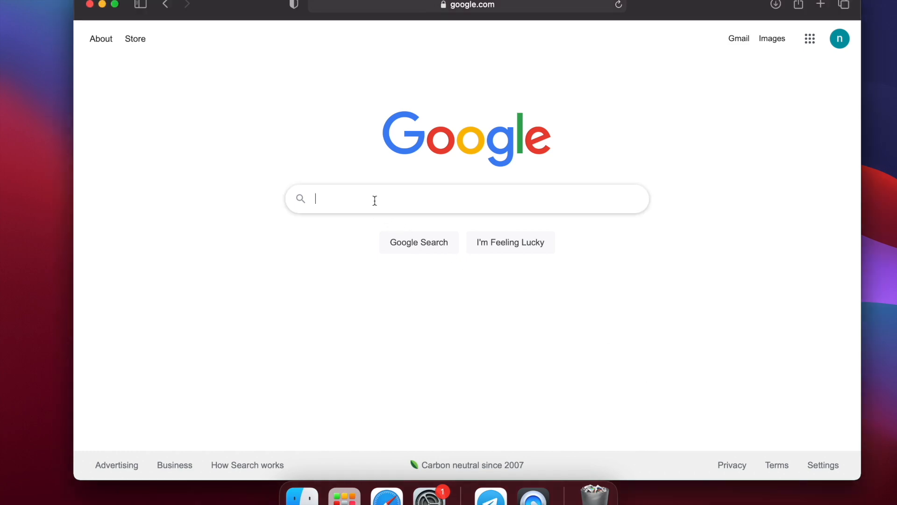
mouse_move(375, 199)
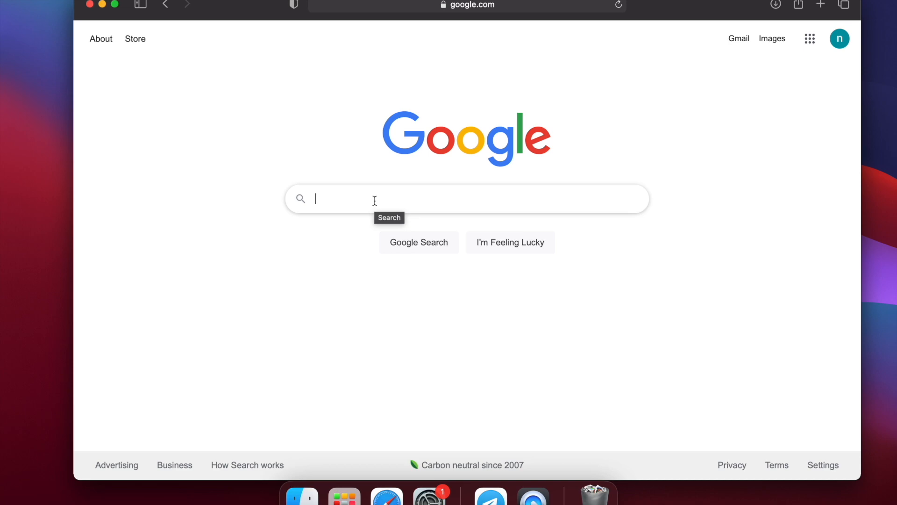
- Search Google for 'retroarch thumbnails' and scroll through the results
type("retroarch thumb")
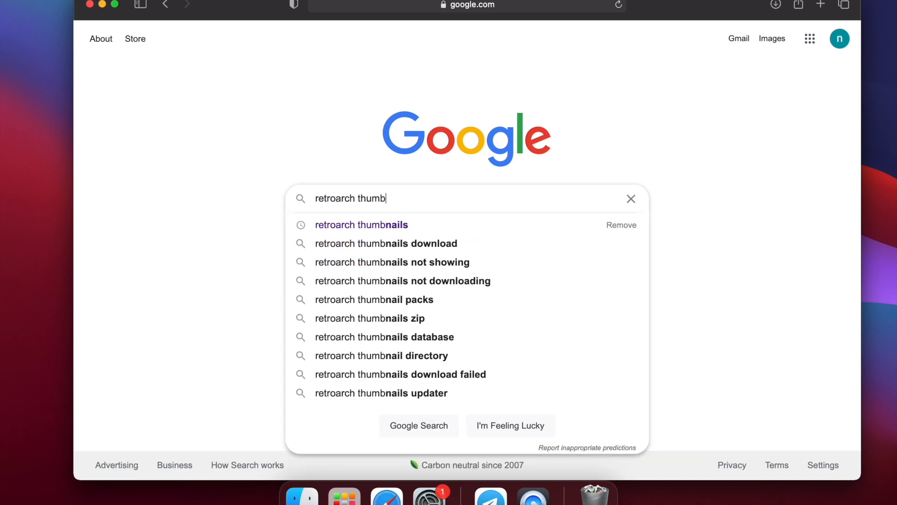
type("nails")
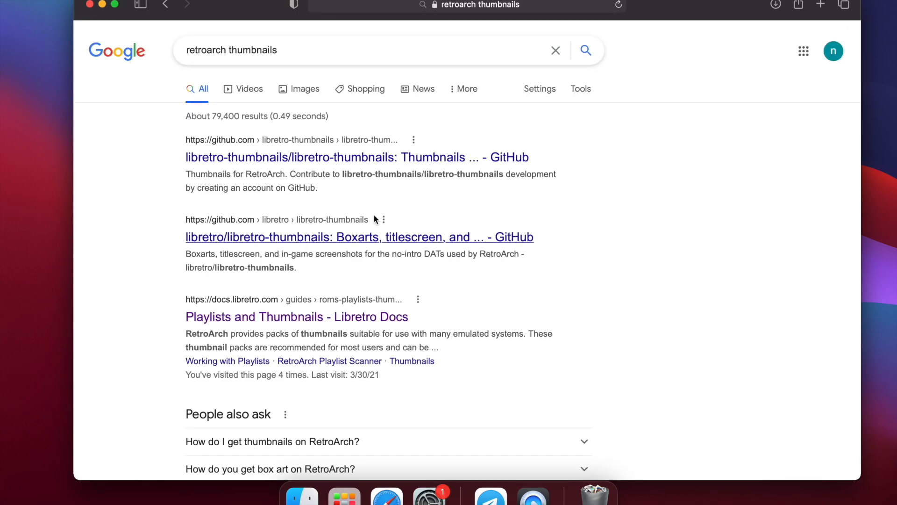
mouse_move(397, 218)
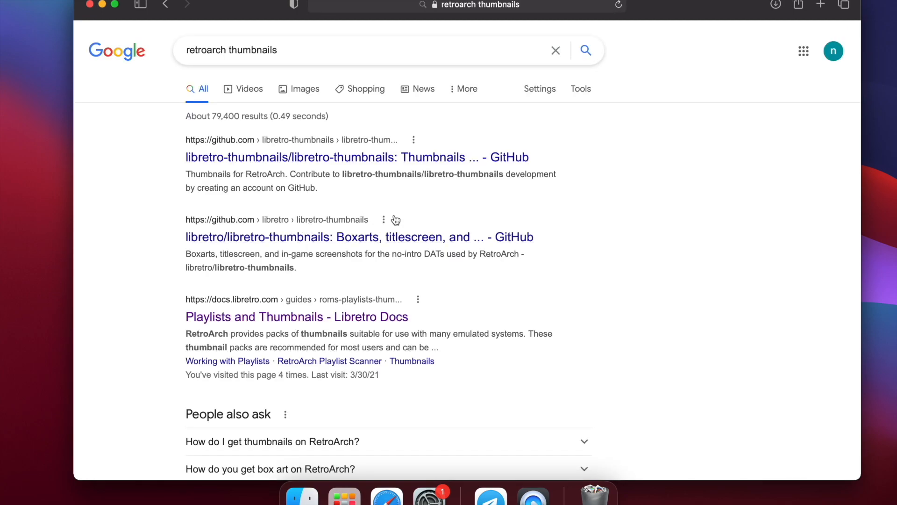
scroll("down", 3)
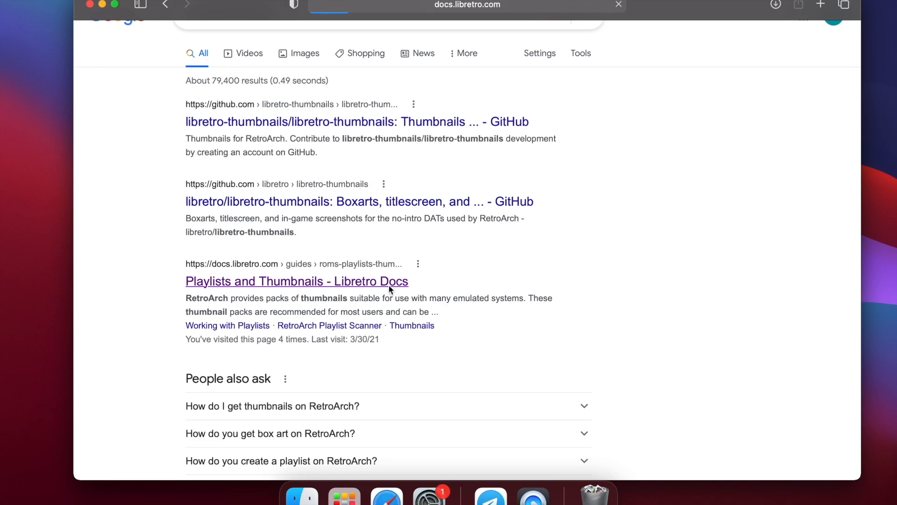
- Open the Playlists and Thumbnails docs and follow the thumbnailpacks.libretro.com link
left_click(297, 281)
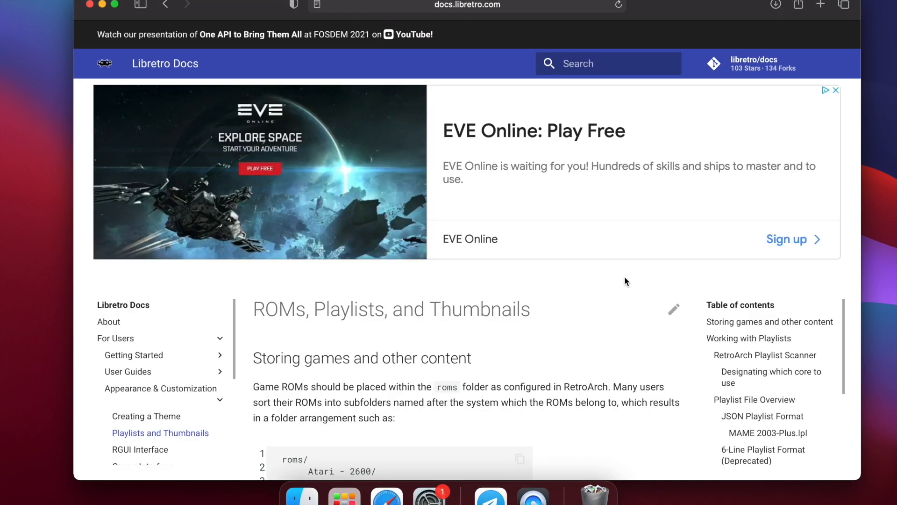
scroll("down", 3)
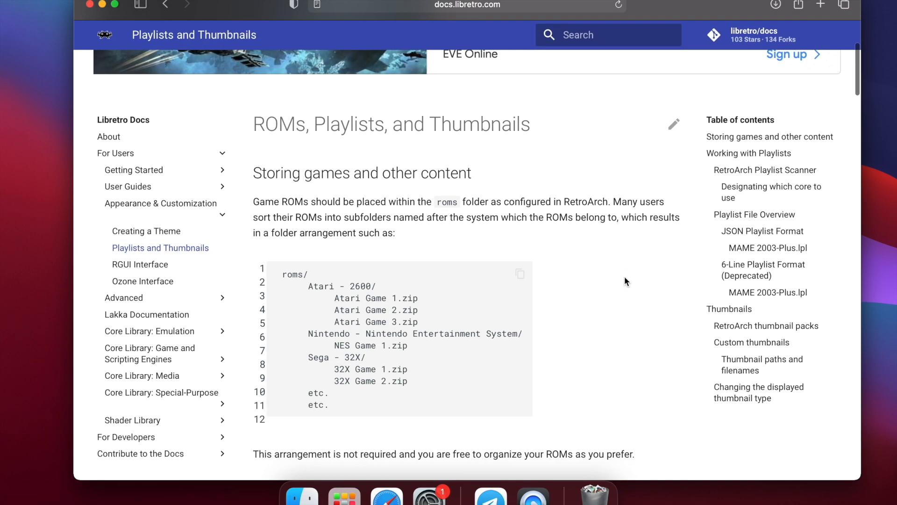
scroll("down", 3)
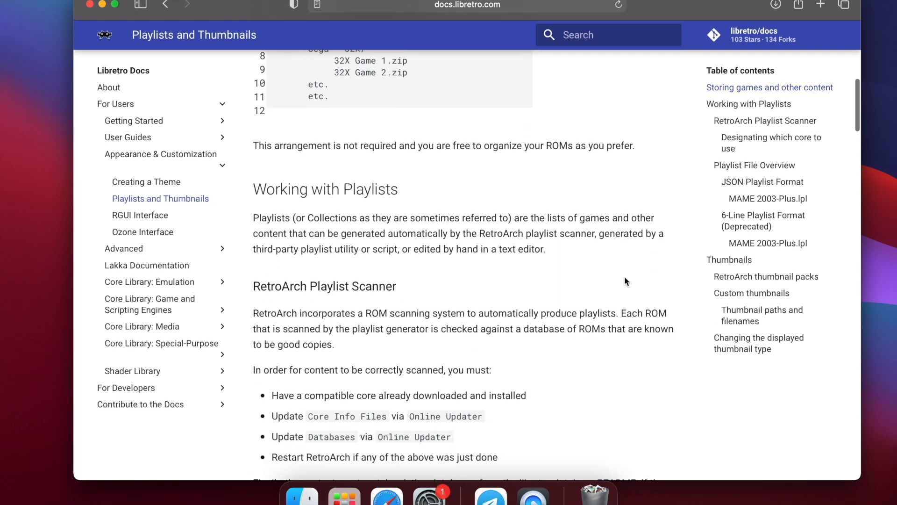
scroll("down", 3)
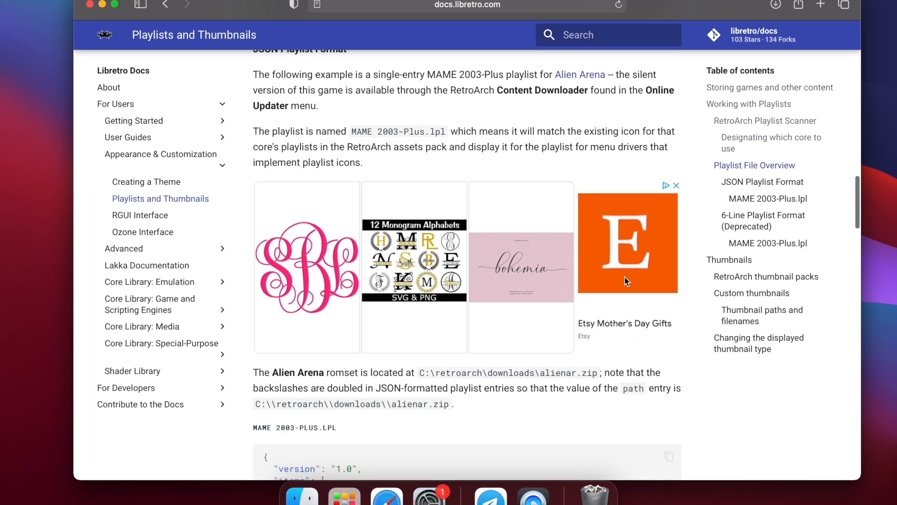
scroll("down", 3)
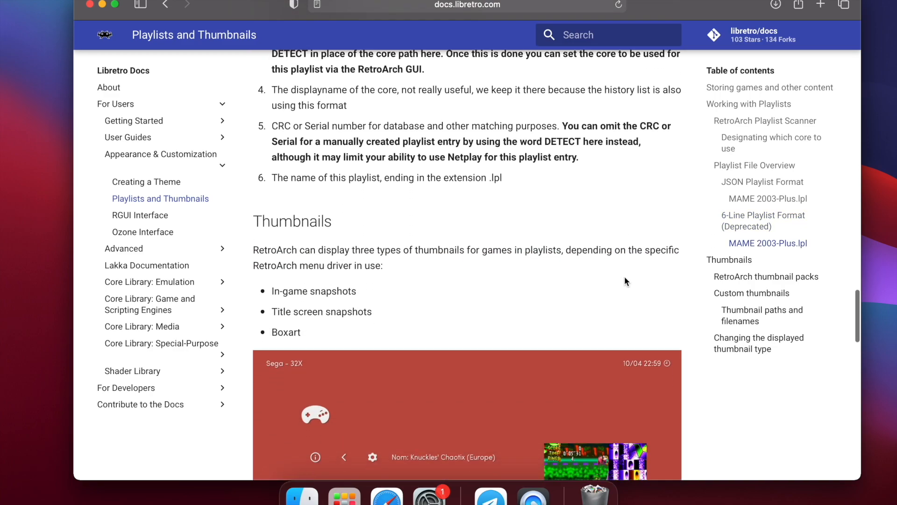
scroll("down", 3)
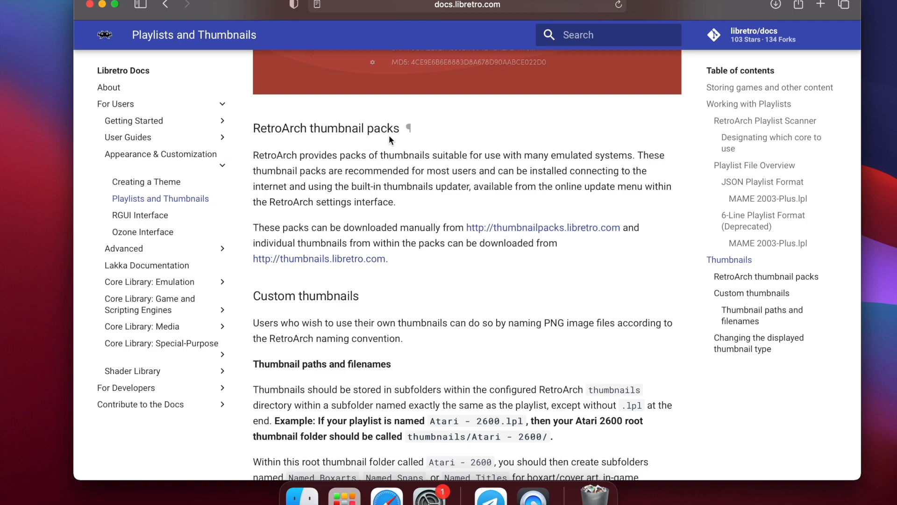
mouse_move(553, 237)
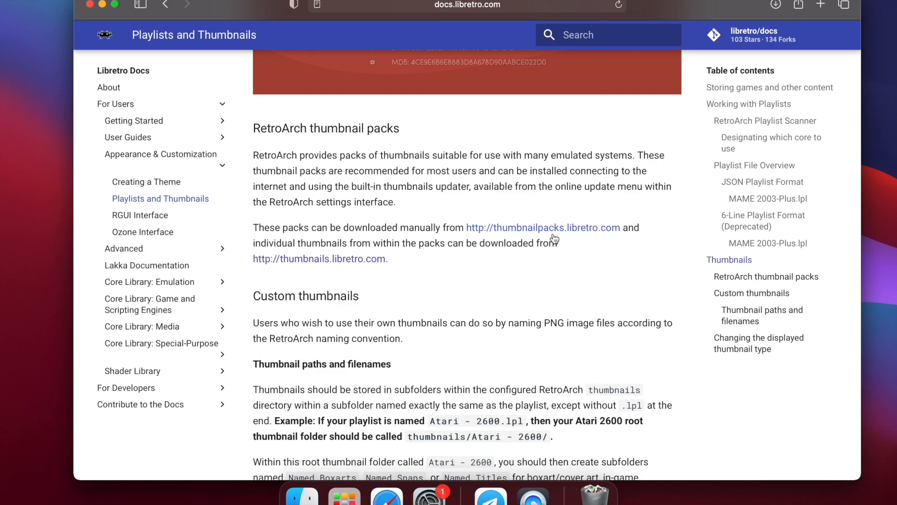
left_click(543, 228)
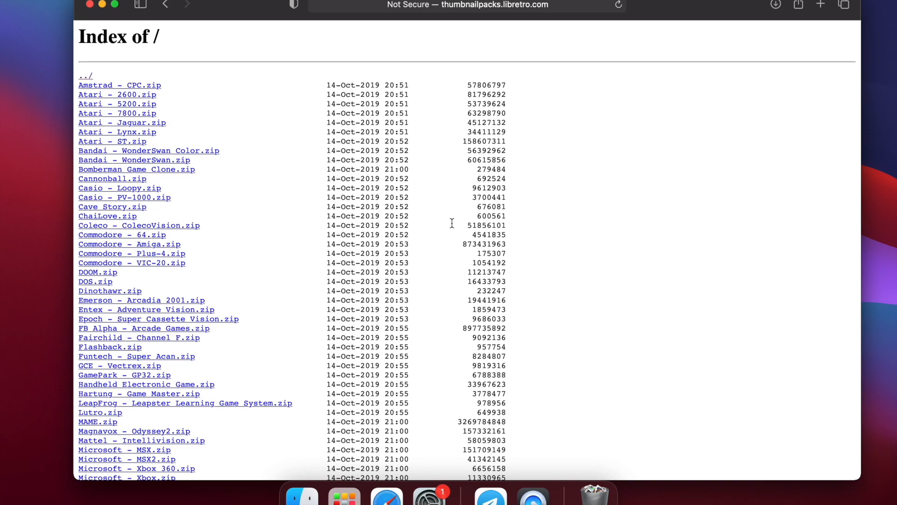
mouse_move(465, 254)
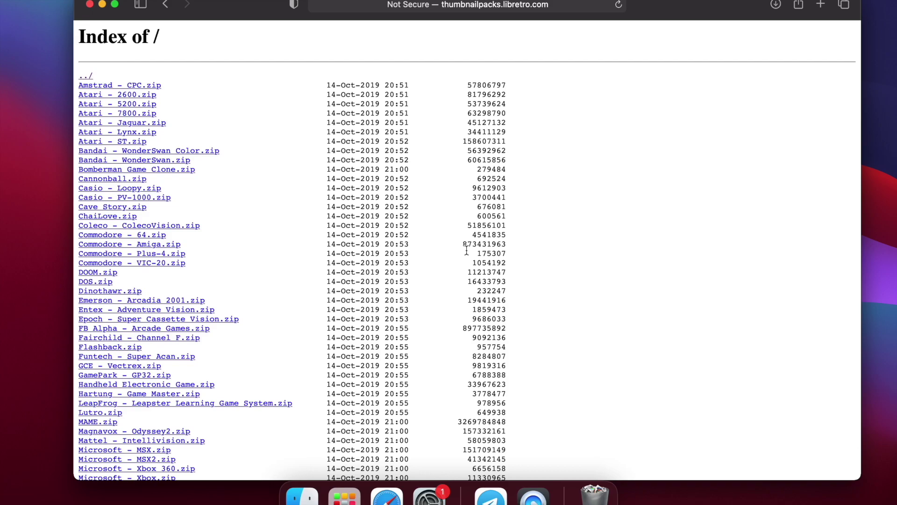
mouse_move(280, 160)
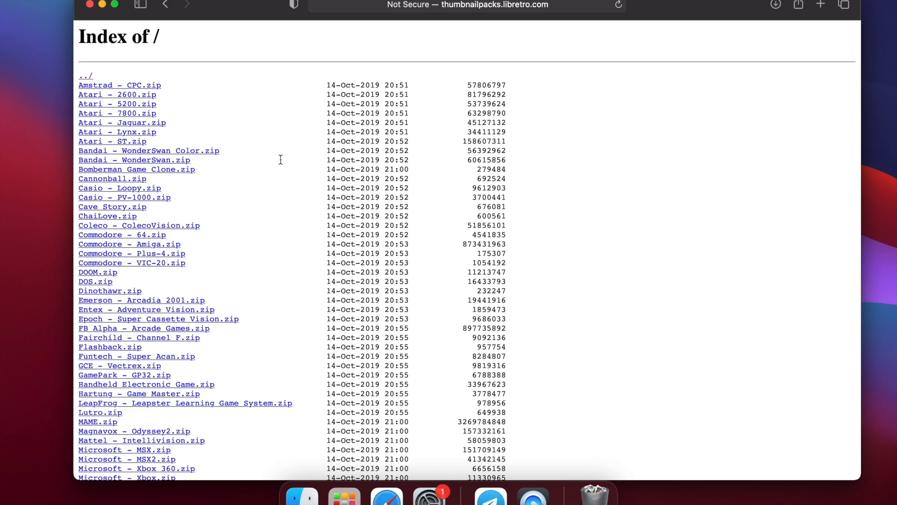
mouse_move(294, 170)
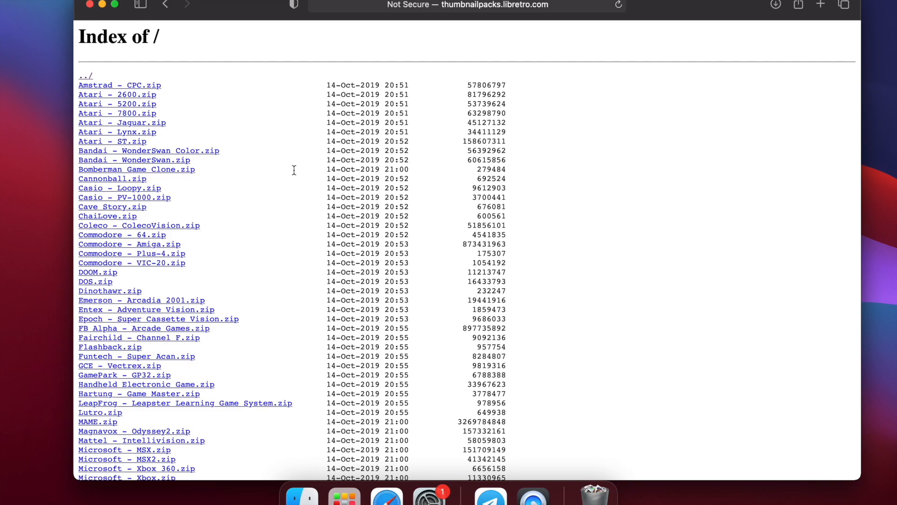
mouse_move(194, 178)
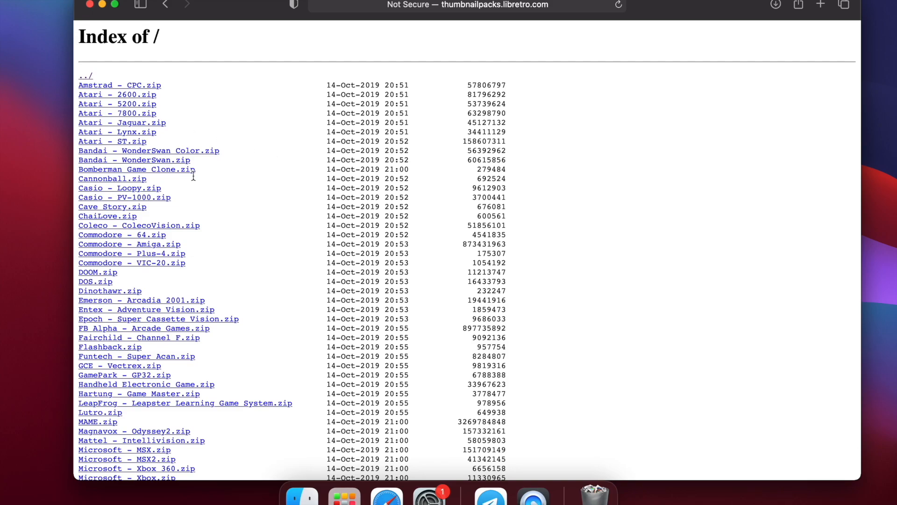
scroll("down", 3)
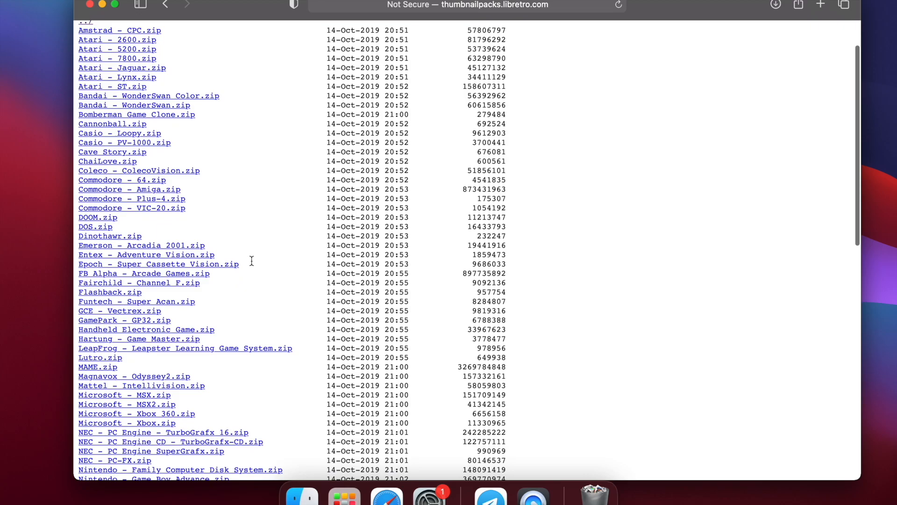
scroll("down", 3)
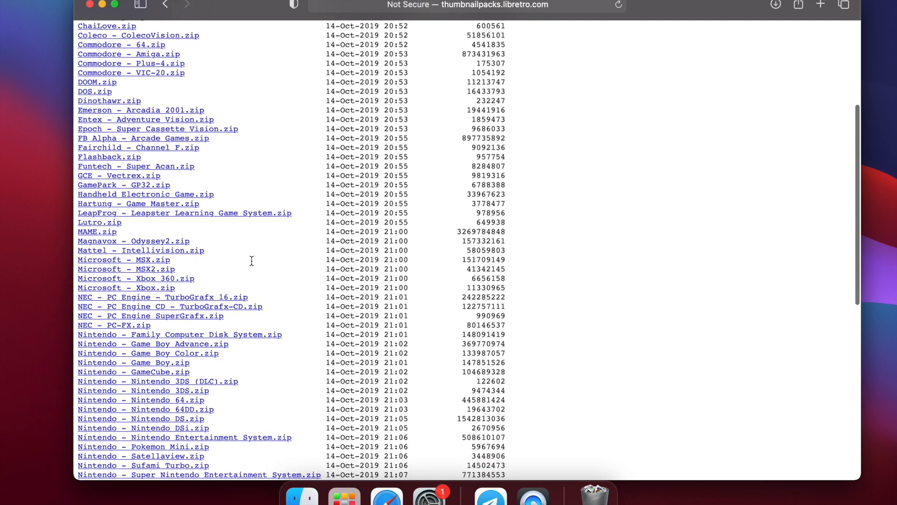
scroll("down", 3)
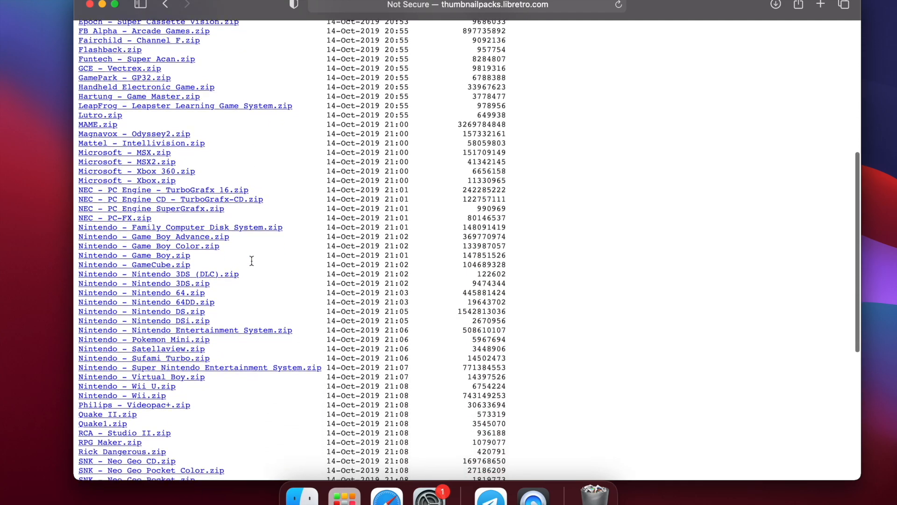
scroll("down", 3)
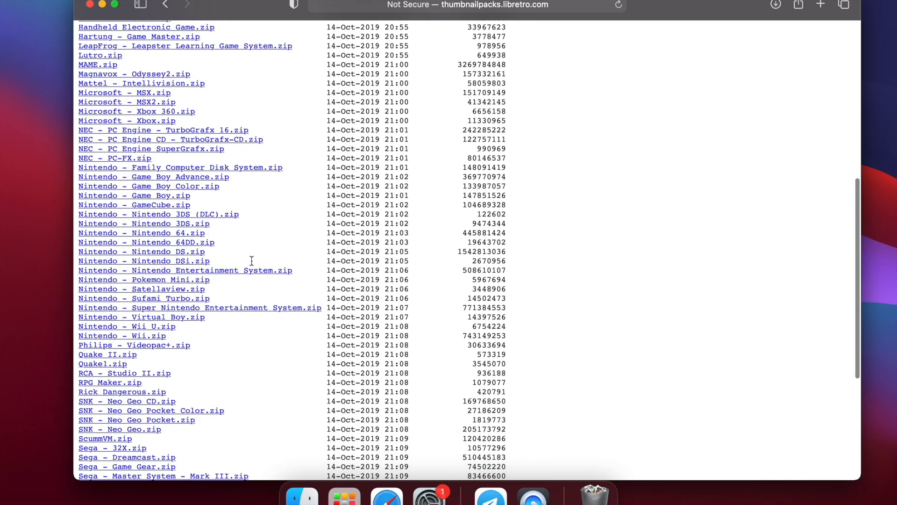
scroll("down", 3)
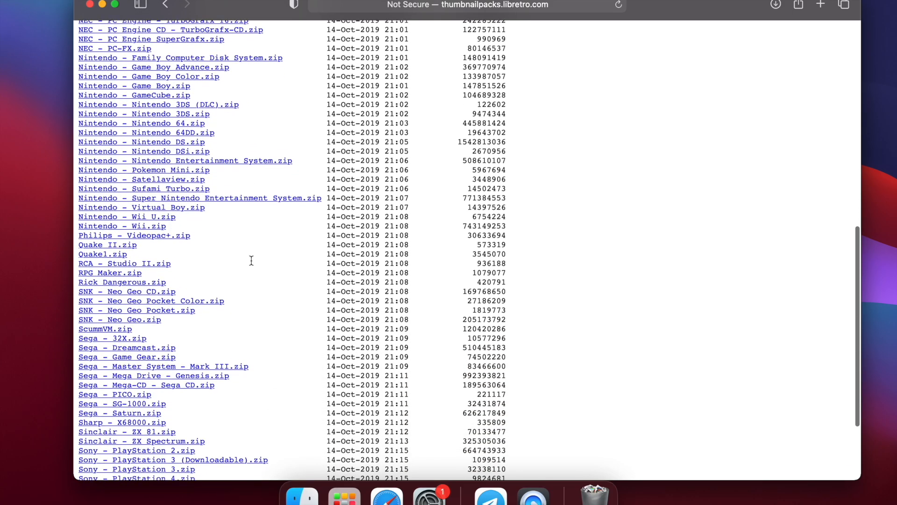
scroll("down", 3)
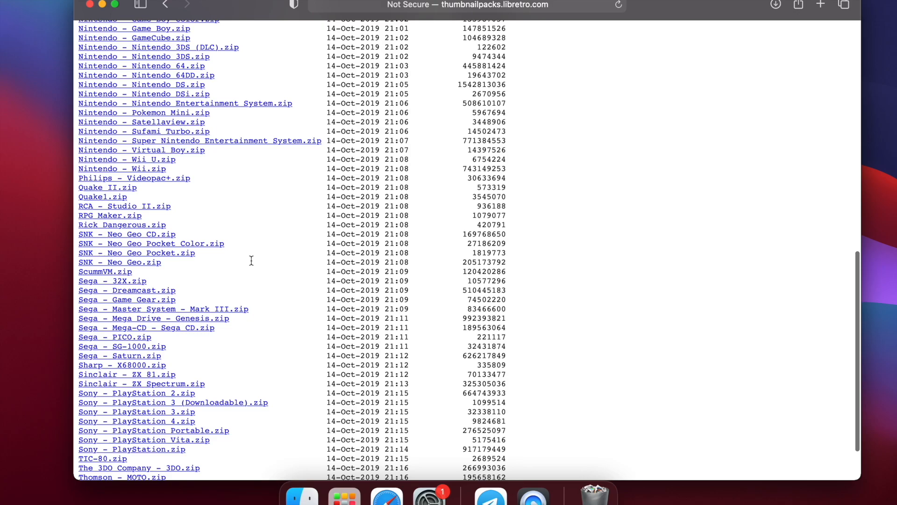
scroll("down", 3)
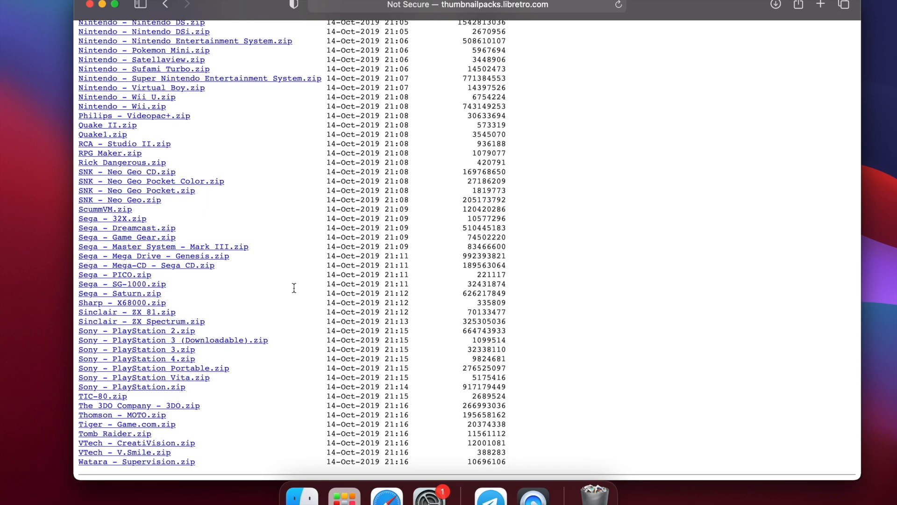
mouse_move(150, 341)
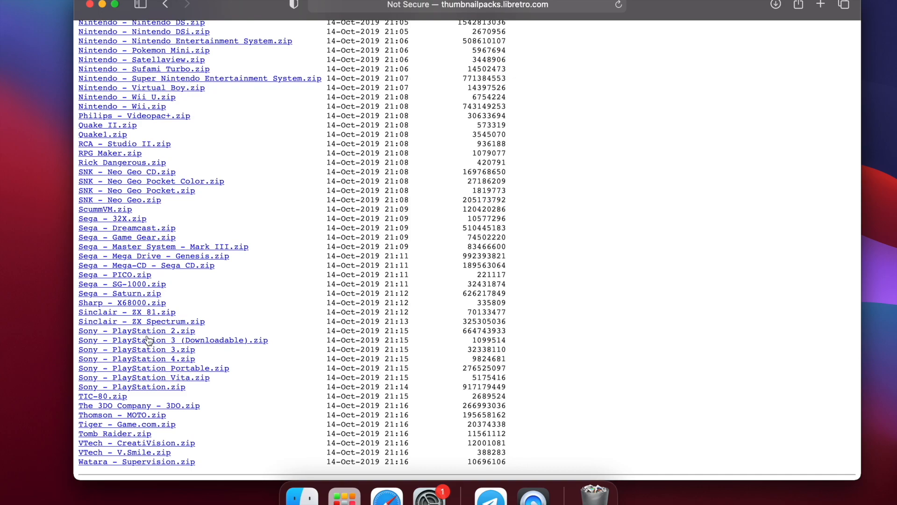
mouse_move(122, 395)
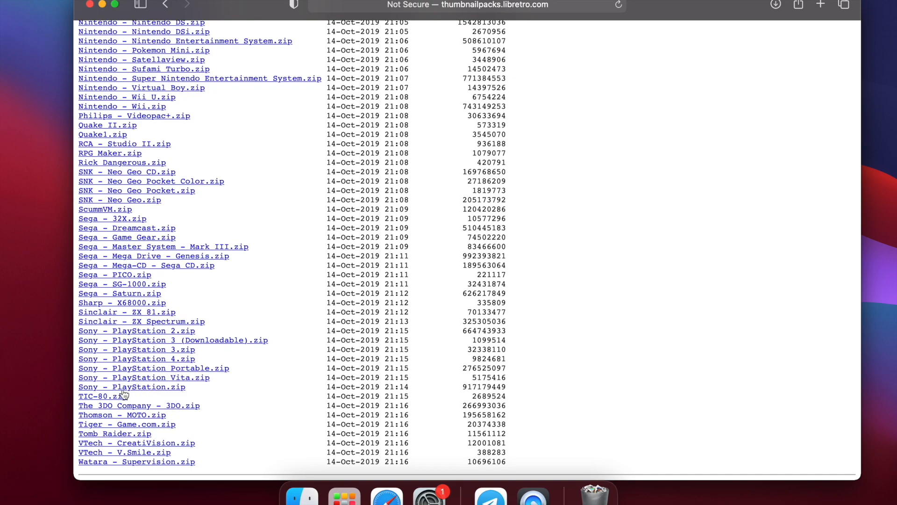
mouse_move(95, 386)
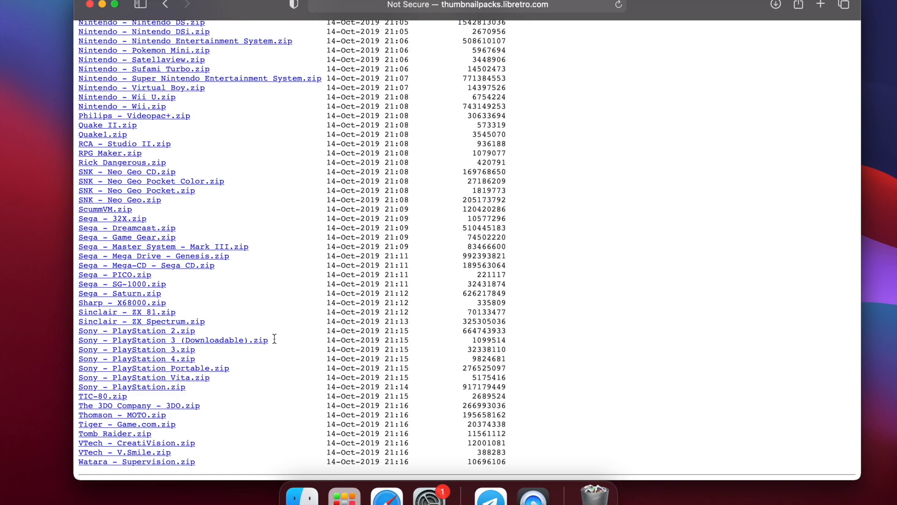
scroll("up", 3)
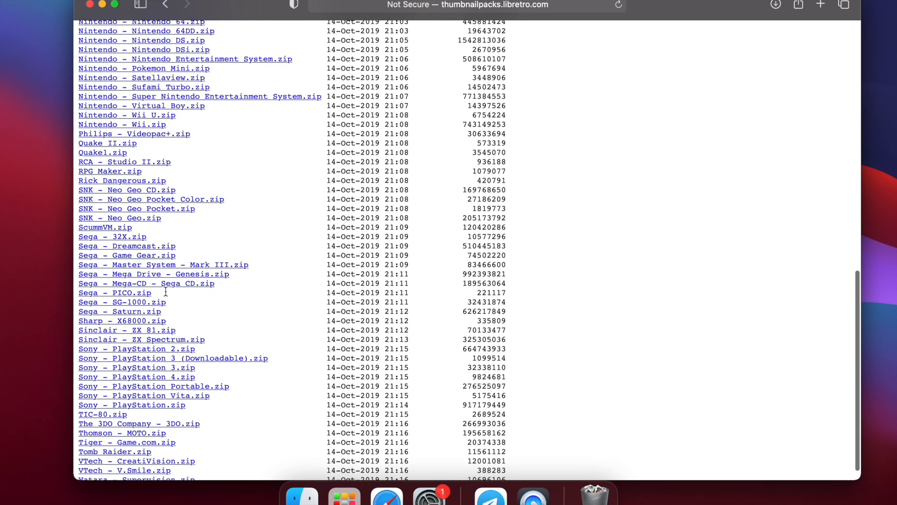
mouse_move(194, 280)
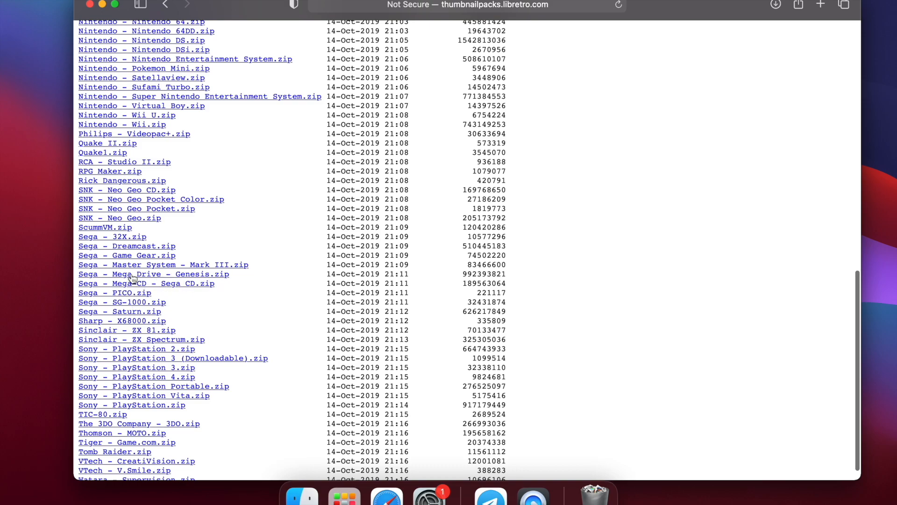
scroll("up", 3)
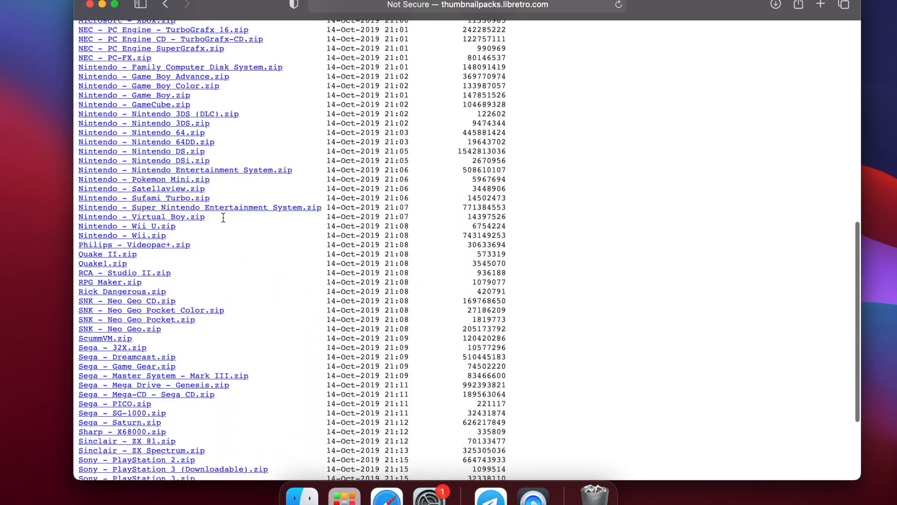
scroll("down", 3)
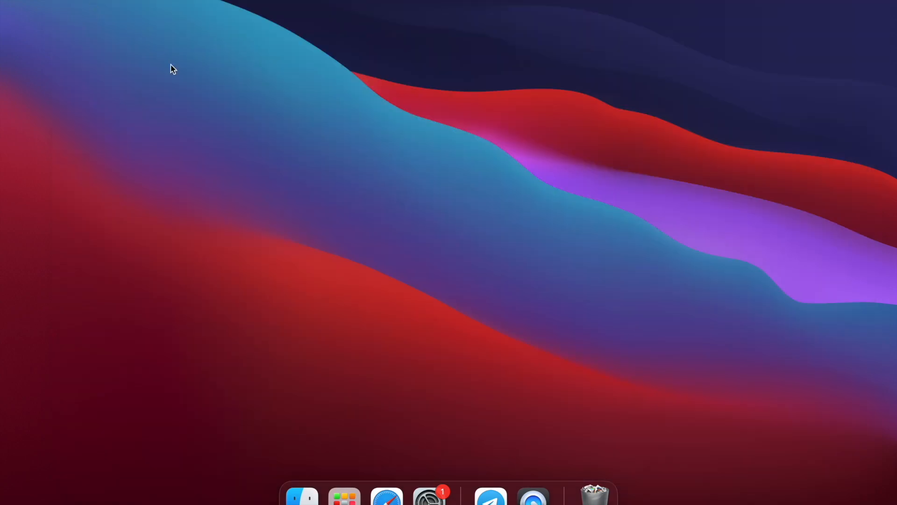
- Open a Finder window on Downloads and enter the retroarch_mvsx_beta2_20210222 folder
left_click(302, 500)
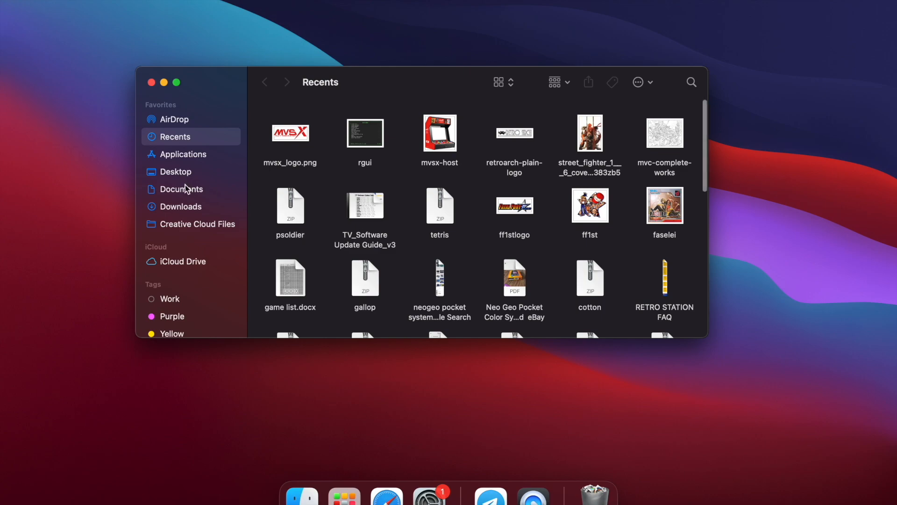
left_click(181, 206)
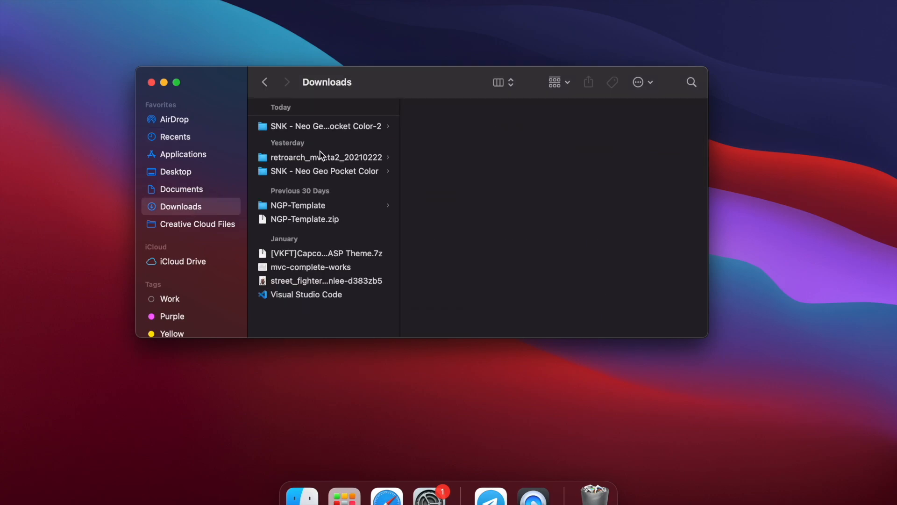
mouse_move(339, 133)
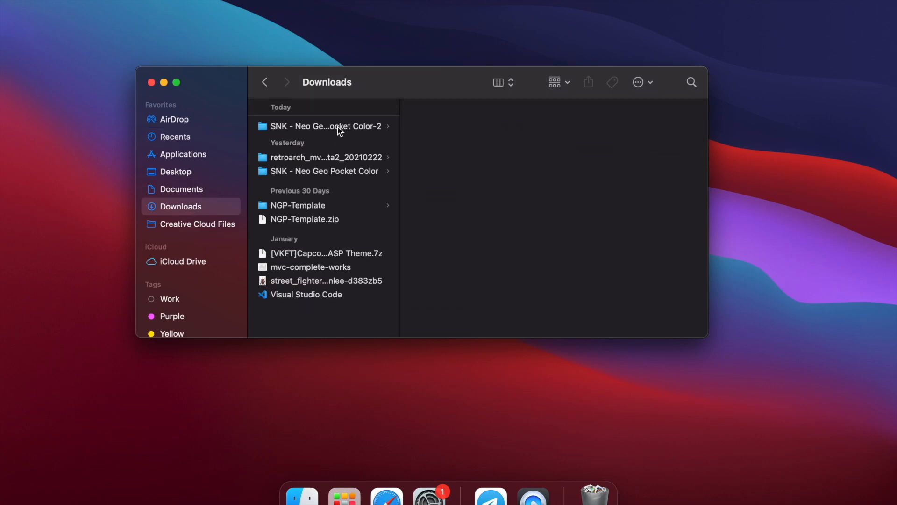
mouse_move(345, 129)
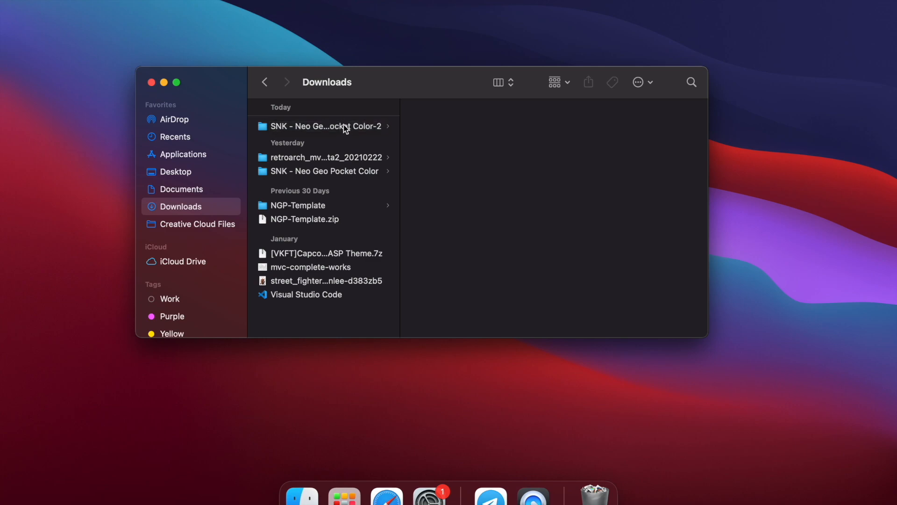
mouse_move(339, 164)
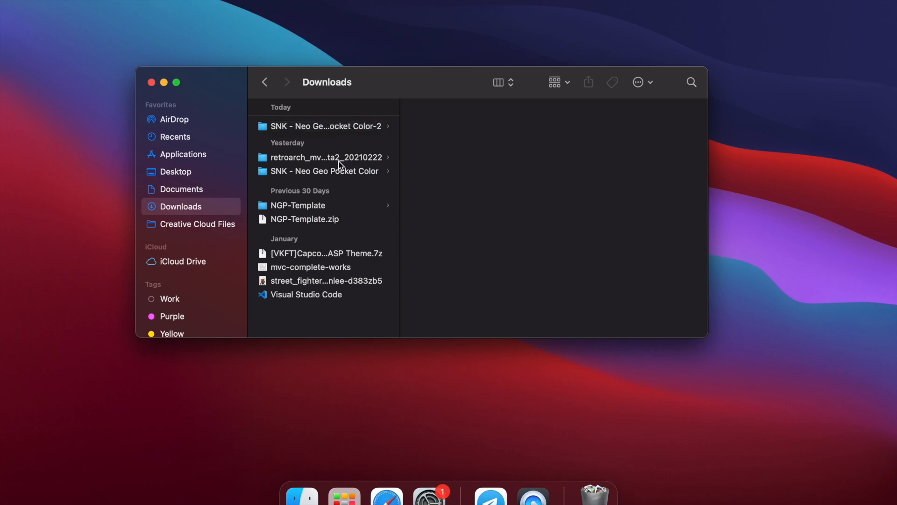
left_click(325, 158)
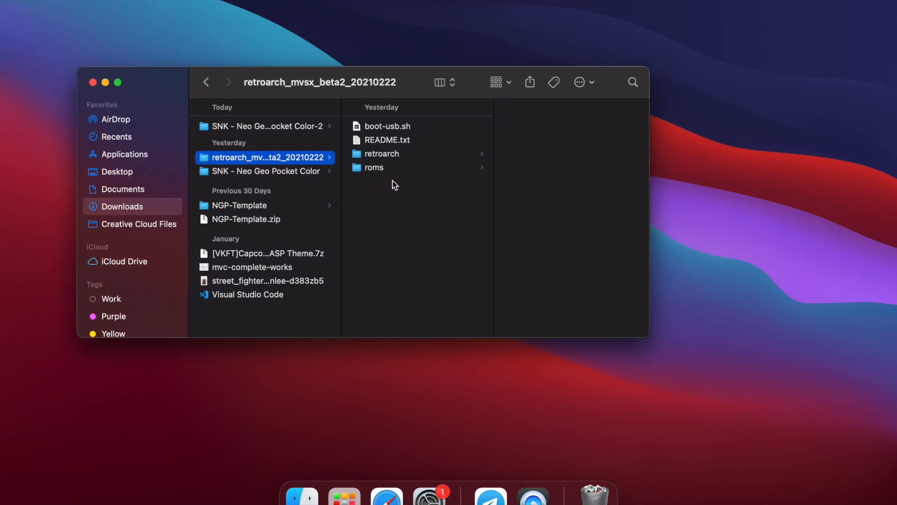
mouse_move(443, 224)
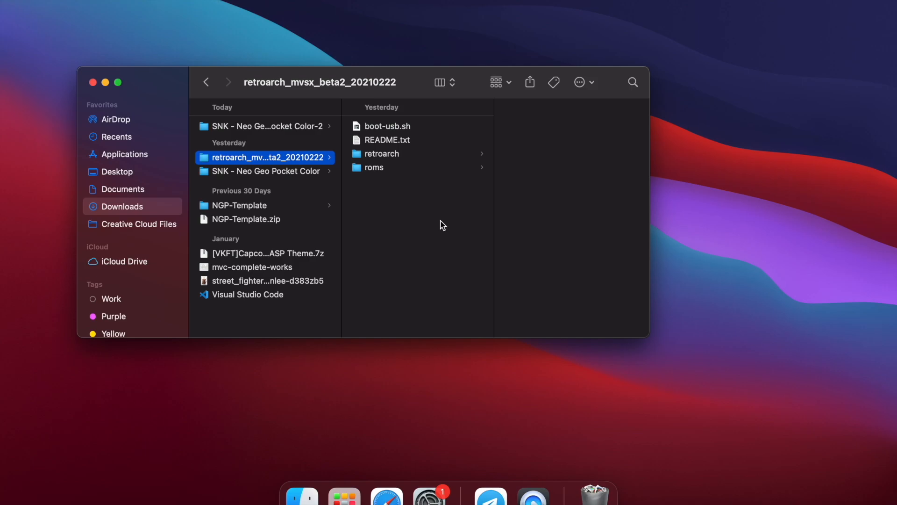
mouse_move(395, 137)
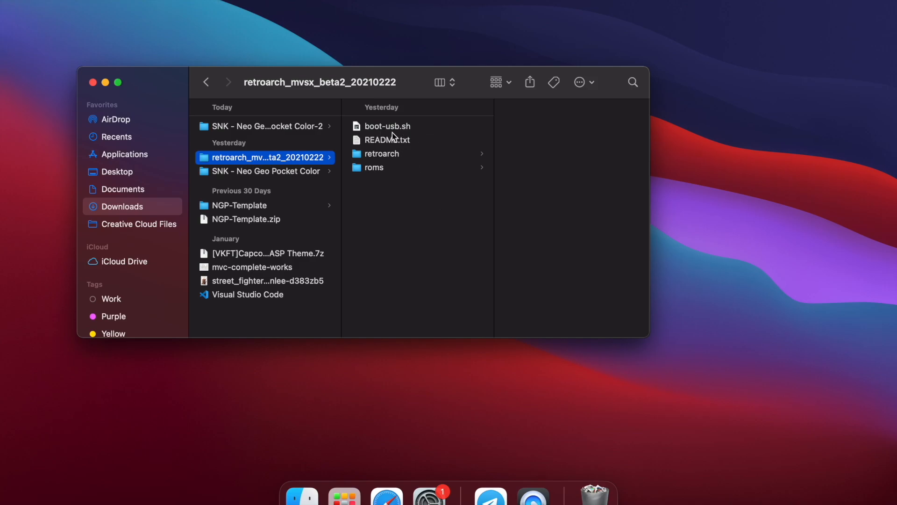
mouse_move(371, 164)
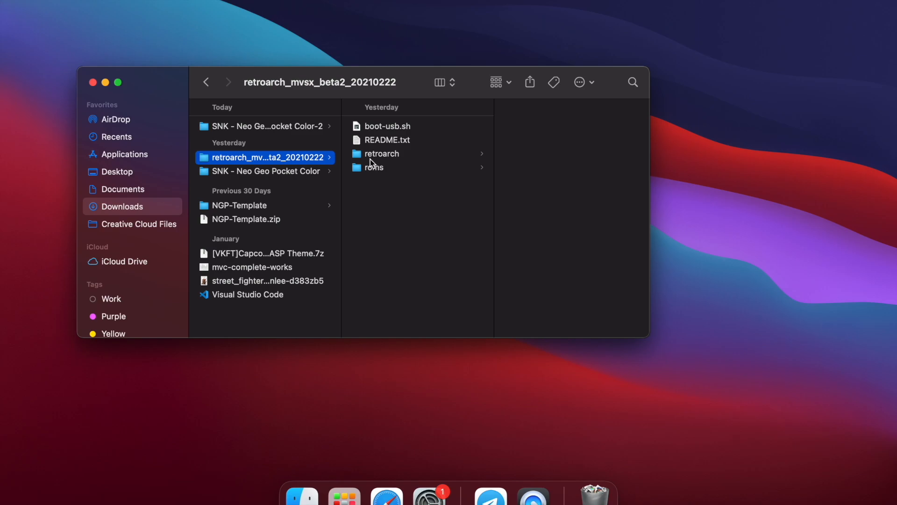
mouse_move(402, 180)
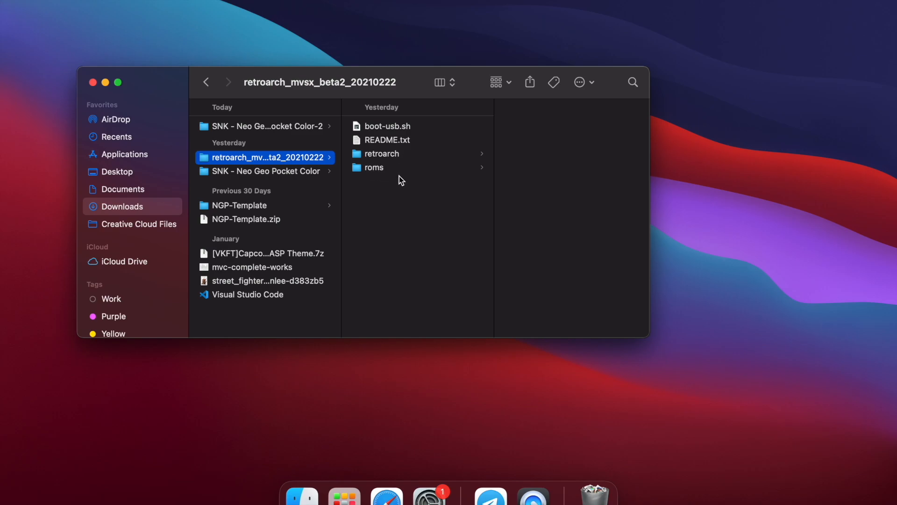
mouse_move(376, 169)
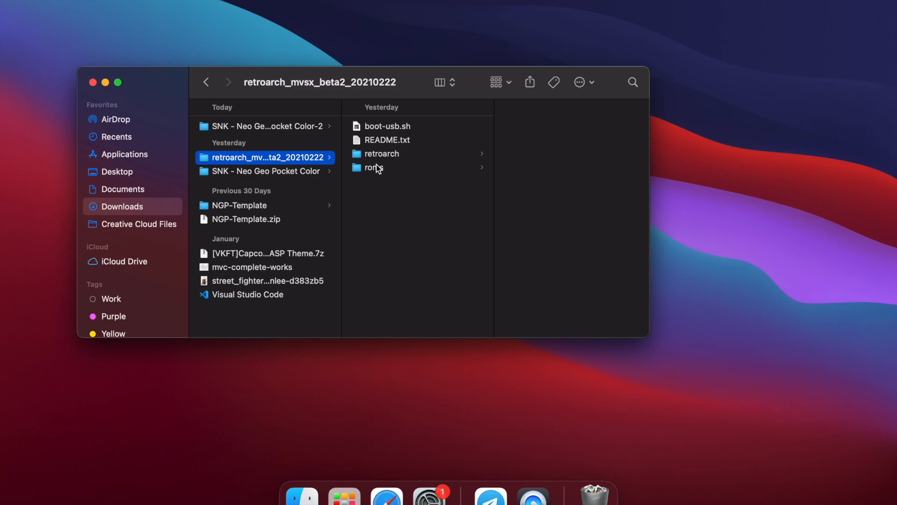
- List the retroarch subfolder's contents and scroll down to its thumbnails folder
left_click(381, 154)
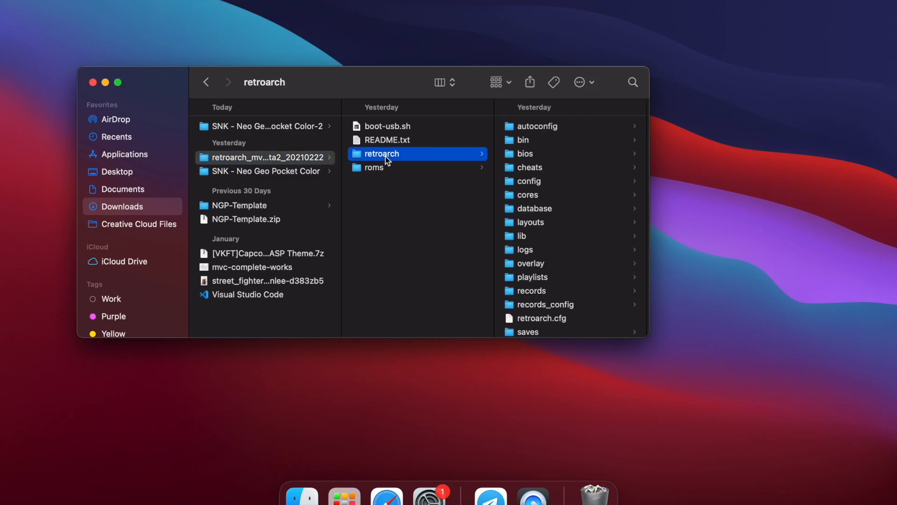
scroll("down", 3)
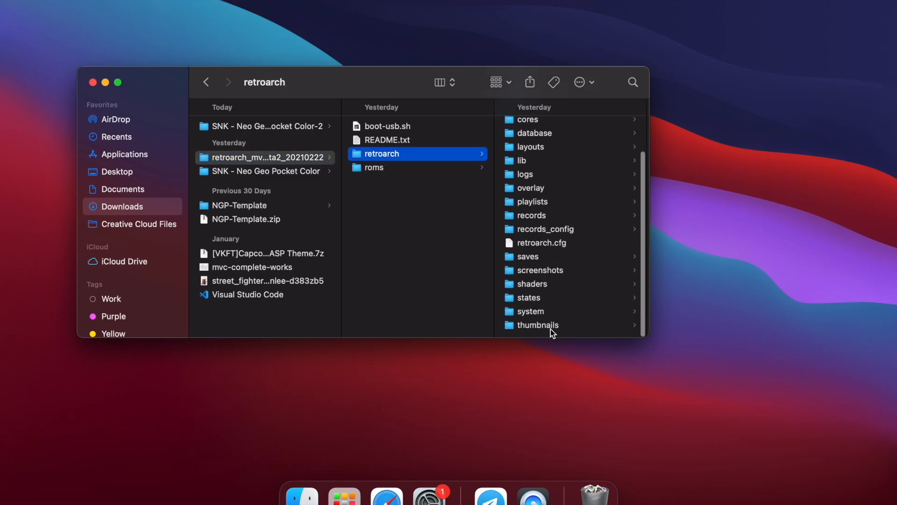
mouse_move(538, 327)
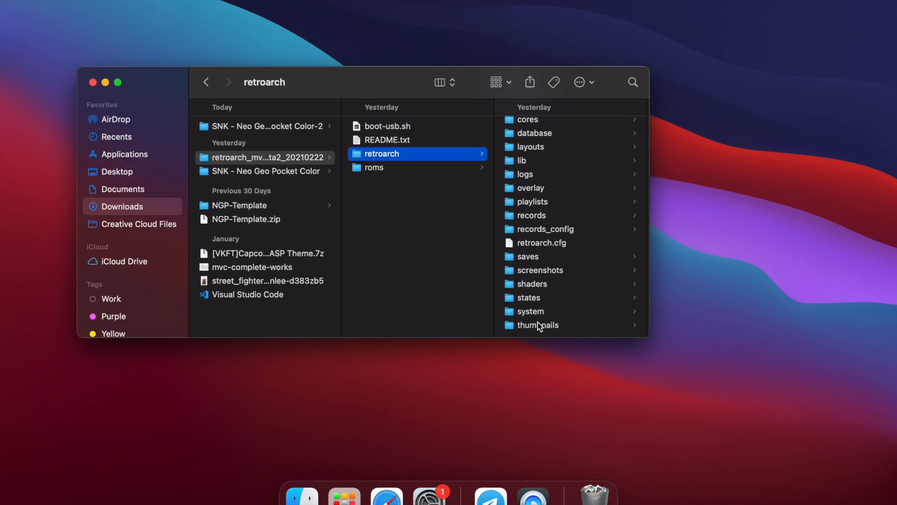
mouse_move(545, 332)
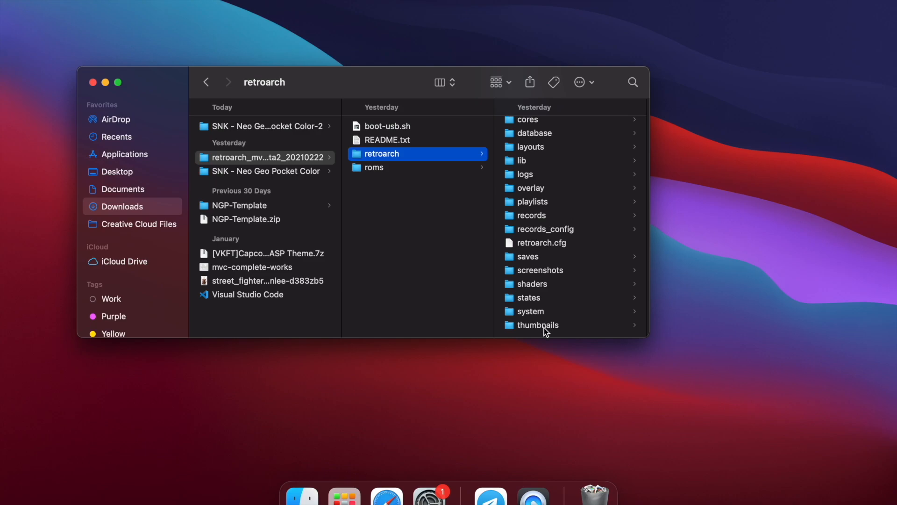
mouse_move(502, 317)
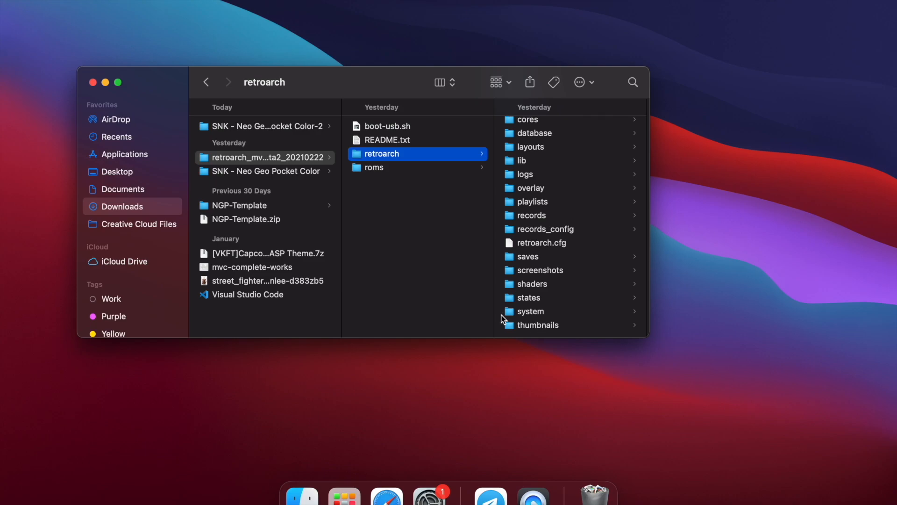
left_click(265, 158)
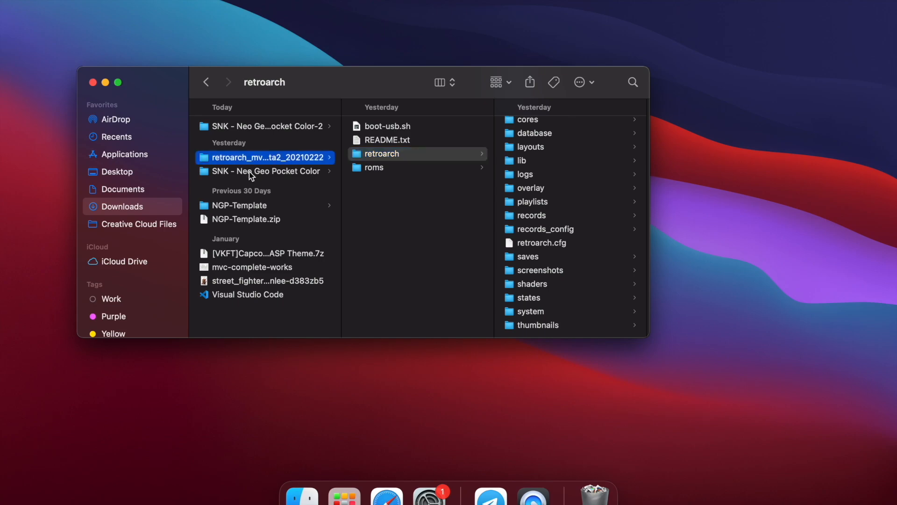
- Paste the SNK - Neo Geo Pocket Color folder into retroarch's thumbnails folder
right_click(254, 171)
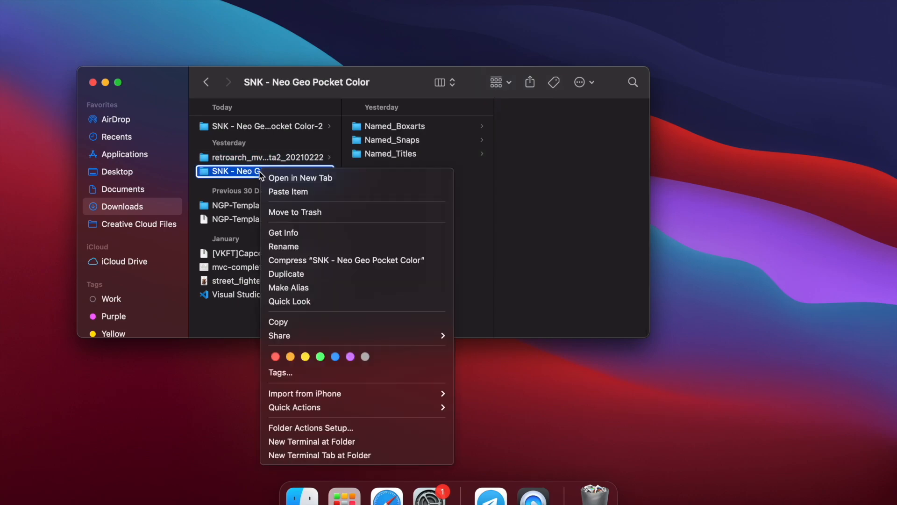
mouse_move(309, 249)
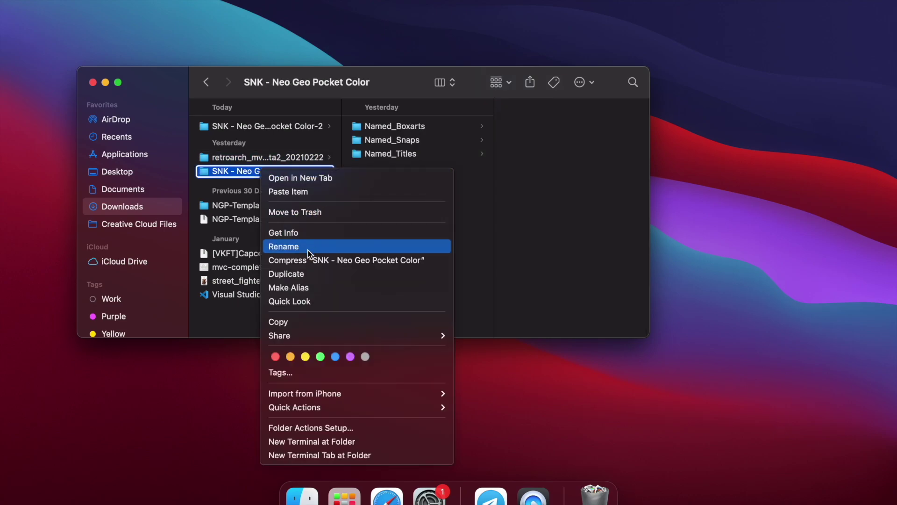
mouse_move(295, 329)
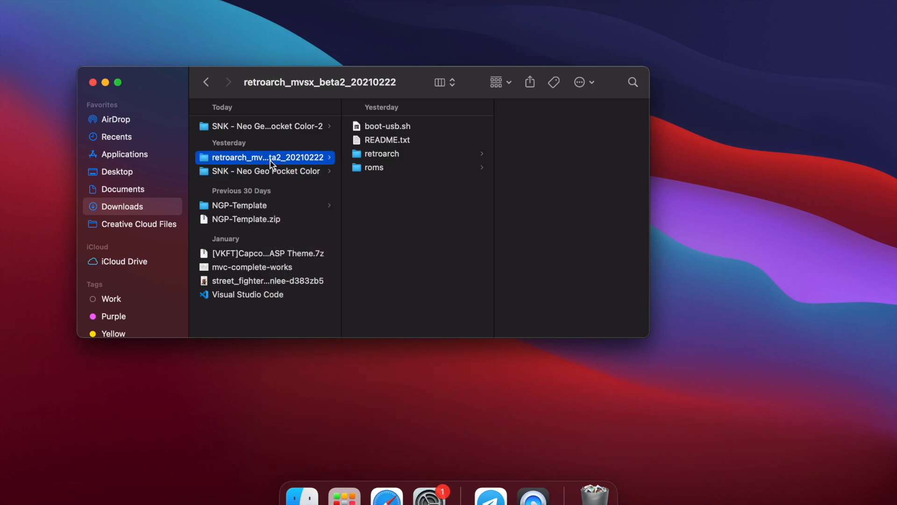
left_click(382, 154)
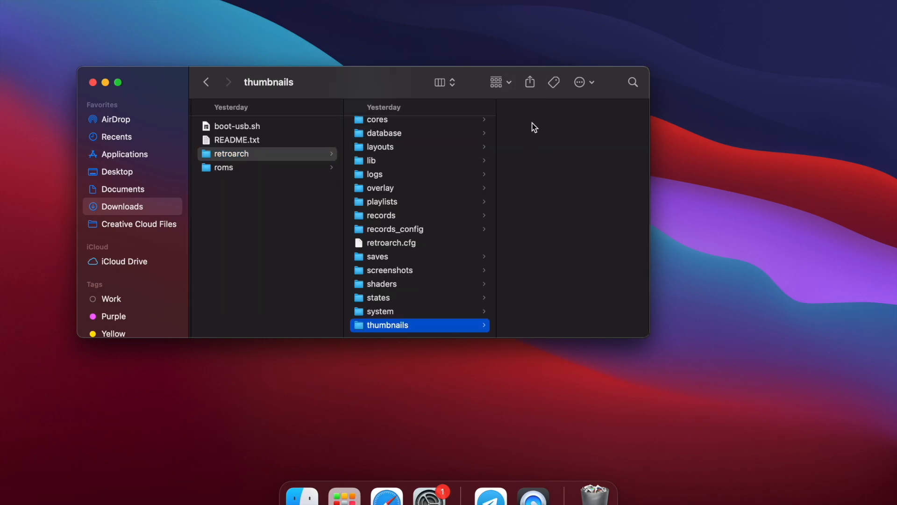
right_click(534, 127)
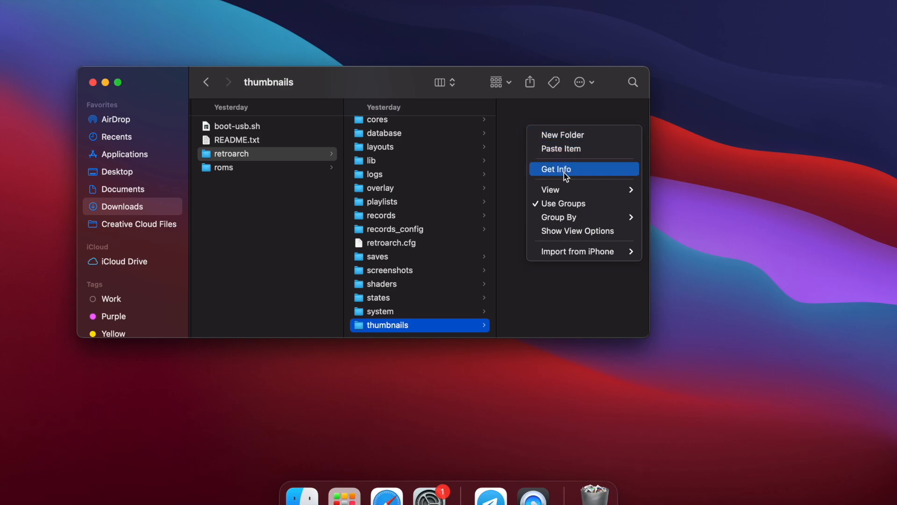
mouse_move(575, 155)
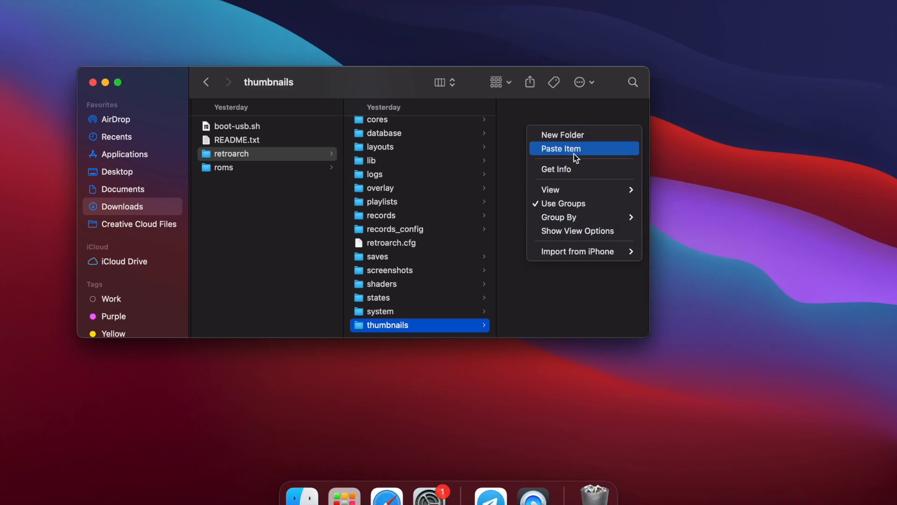
left_click(561, 148)
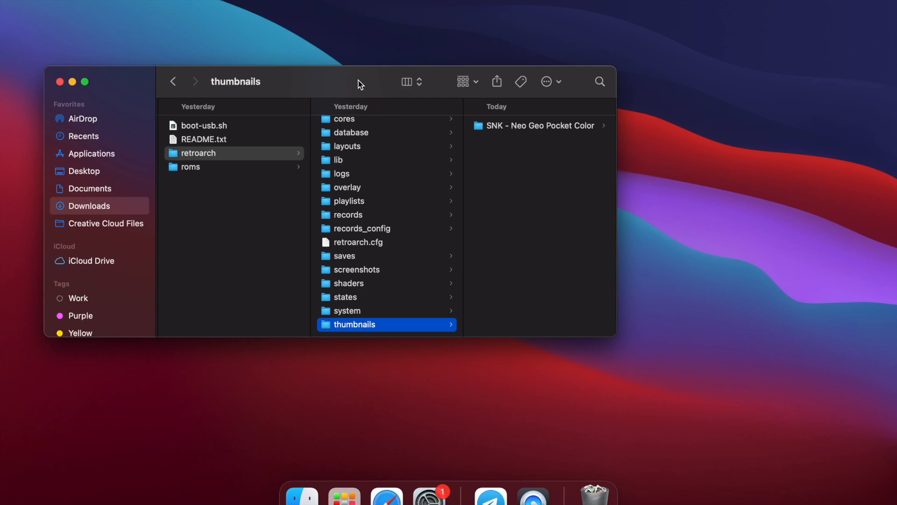
mouse_move(561, 135)
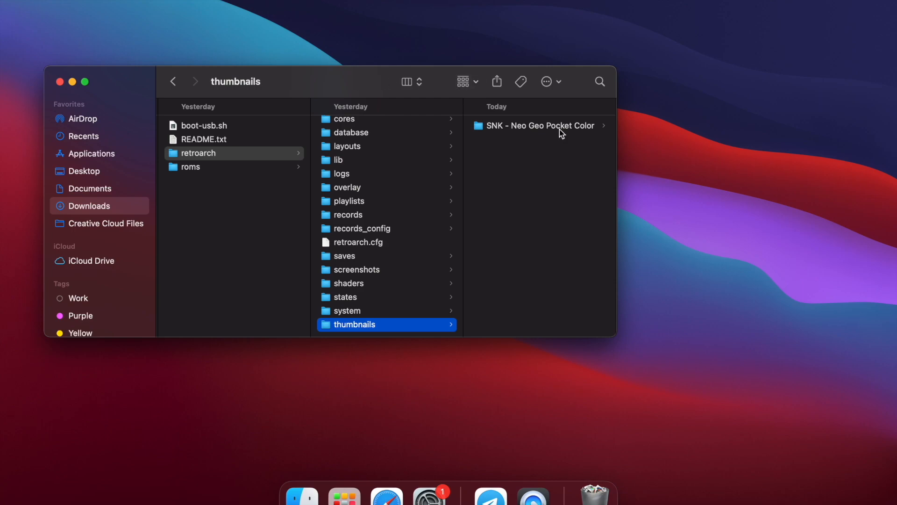
- Rename the SNK - Neo Geo Pocket Color folder to 'ngp'
left_click(541, 125)
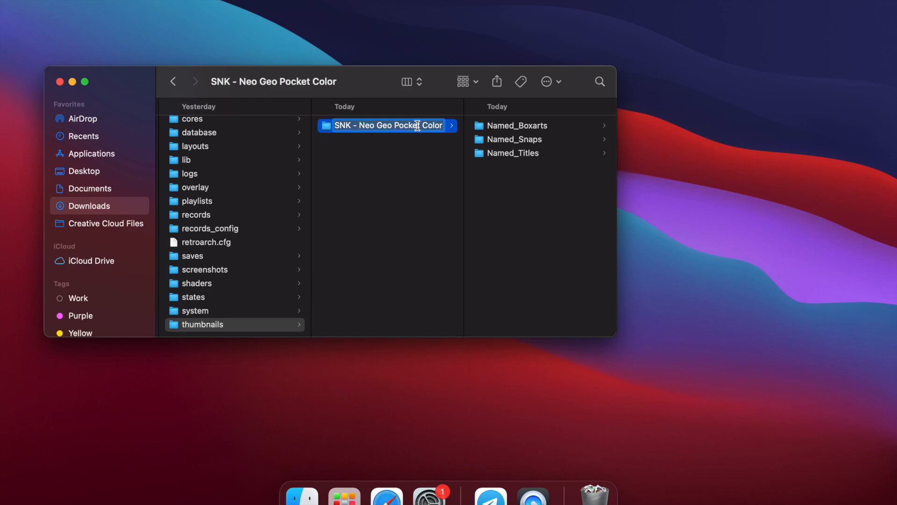
type("ngp")
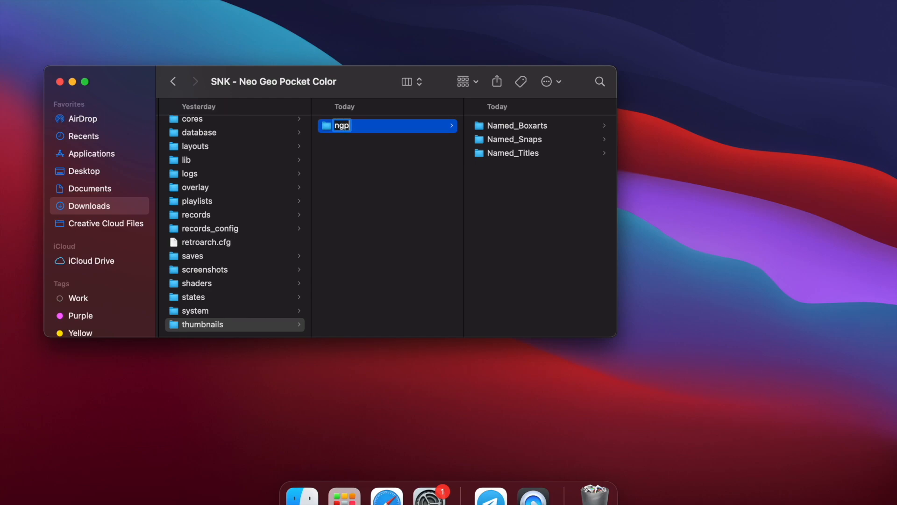
key("Return")
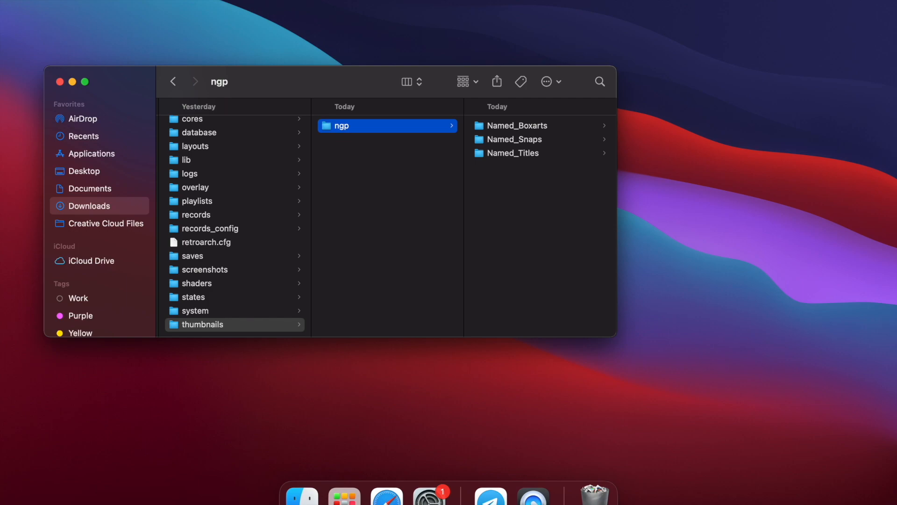
mouse_move(445, 165)
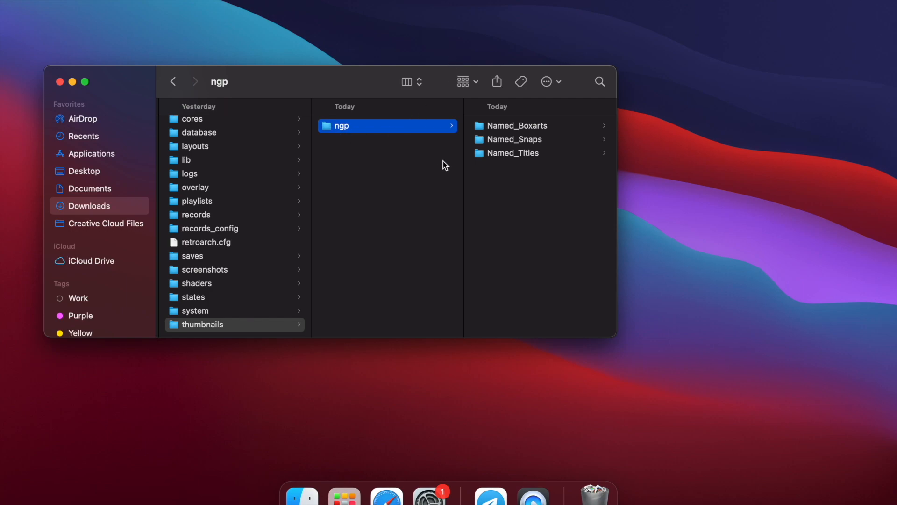
mouse_move(520, 147)
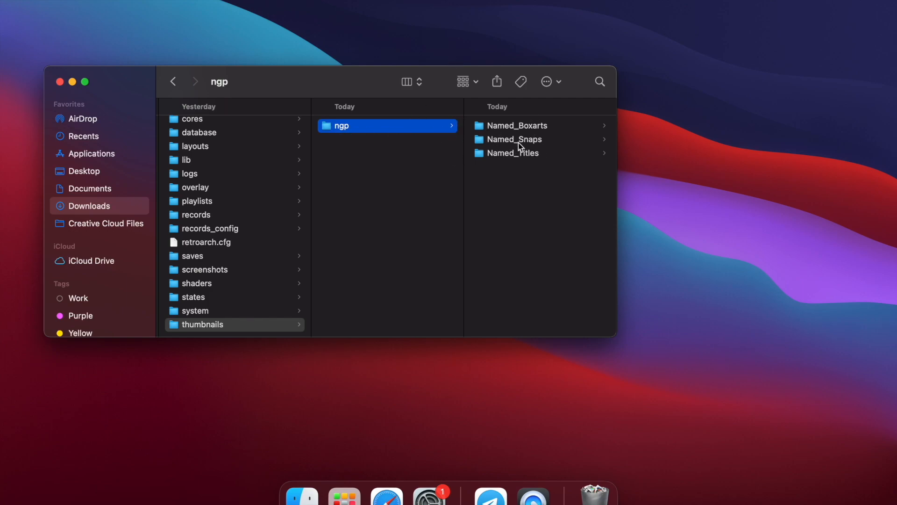
mouse_move(520, 142)
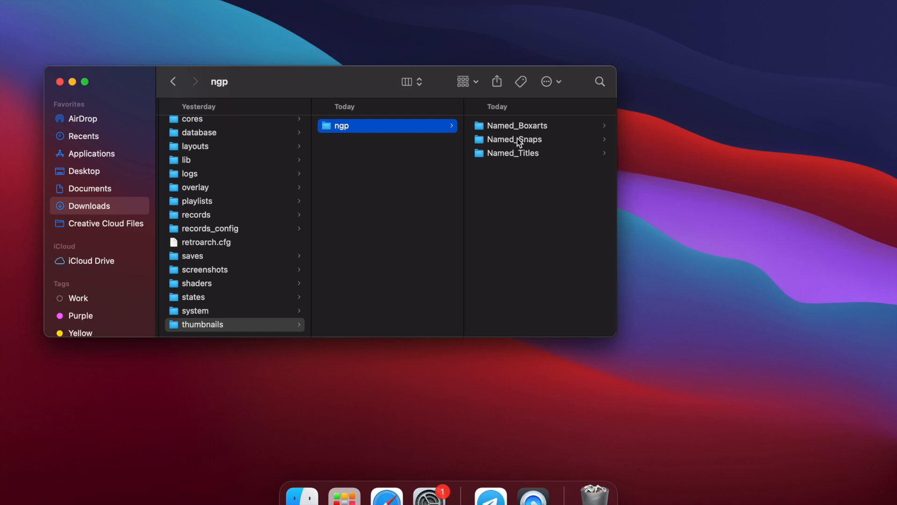
mouse_move(535, 154)
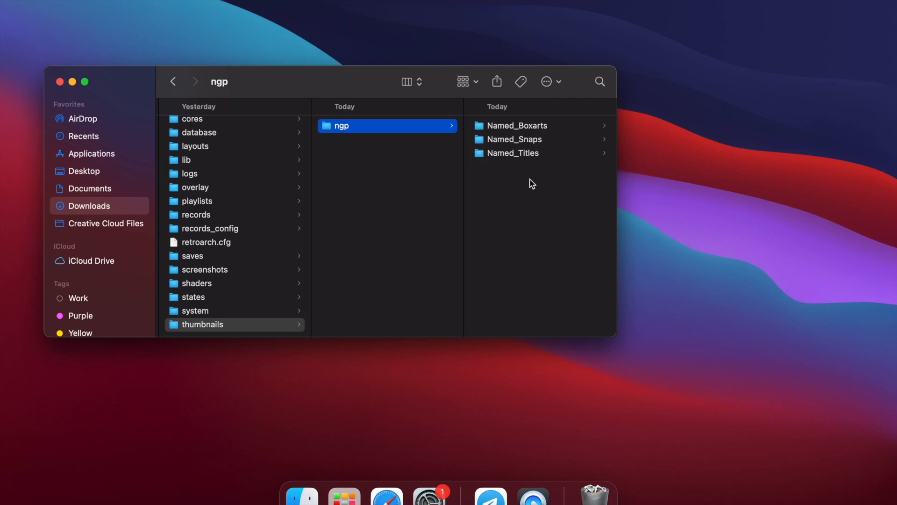
mouse_move(534, 163)
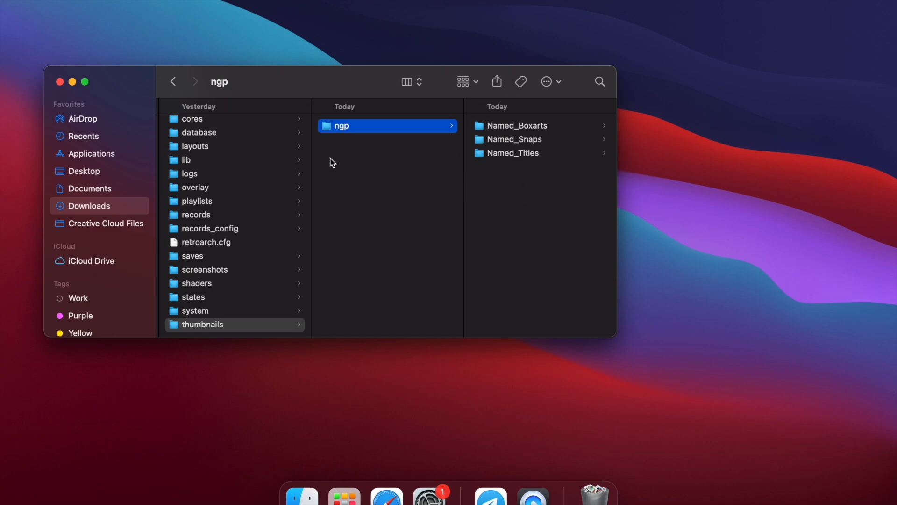
mouse_move(367, 138)
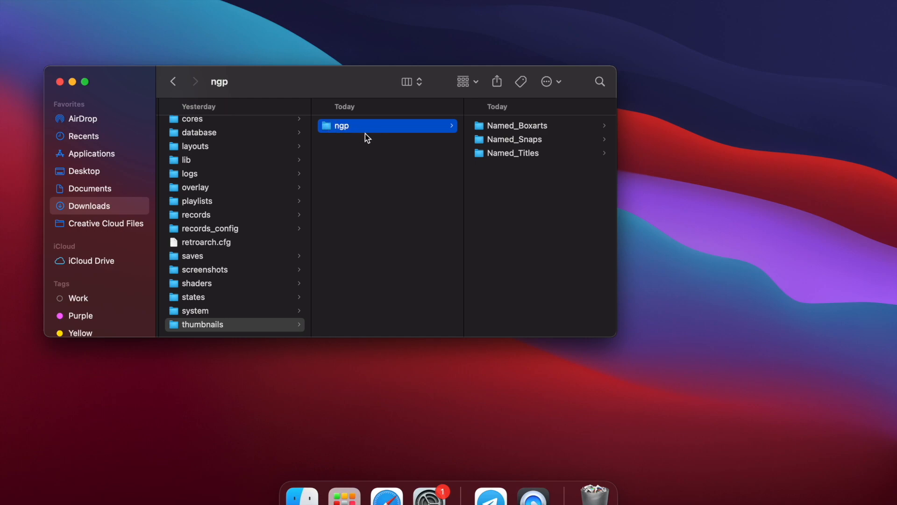
mouse_move(350, 134)
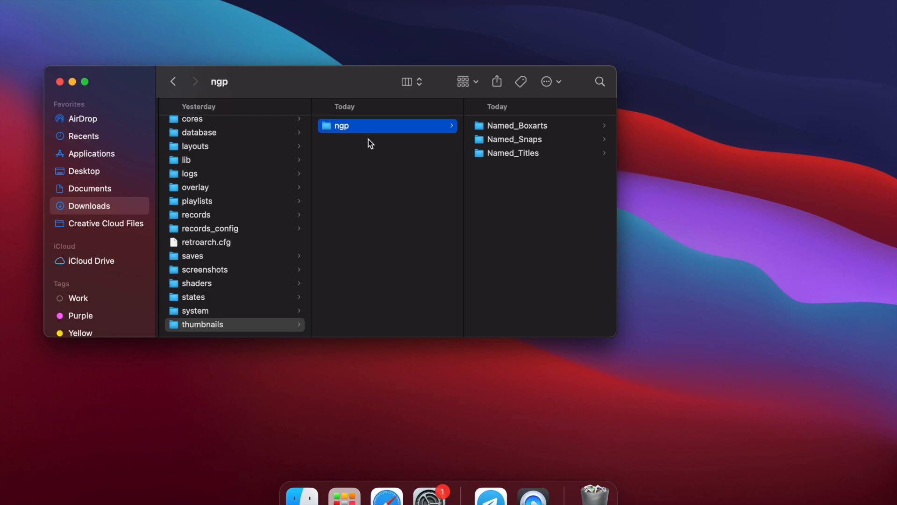
mouse_move(361, 186)
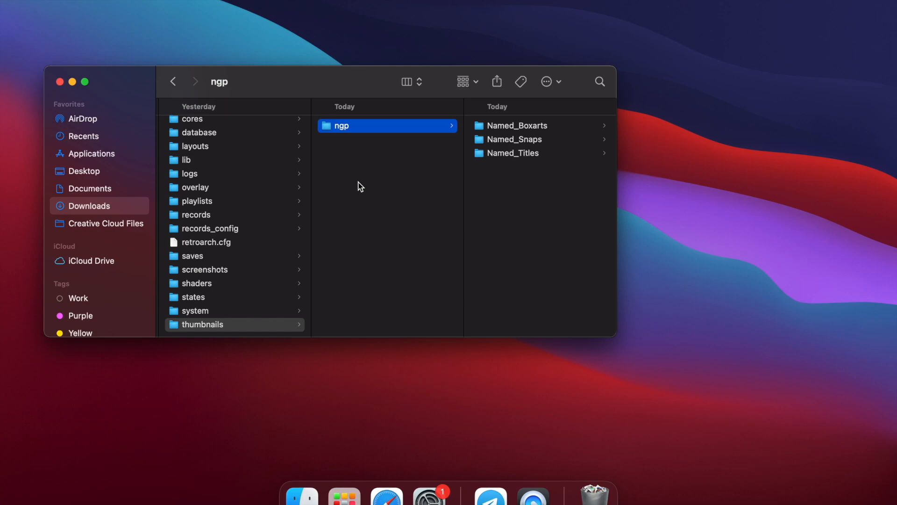
mouse_move(384, 178)
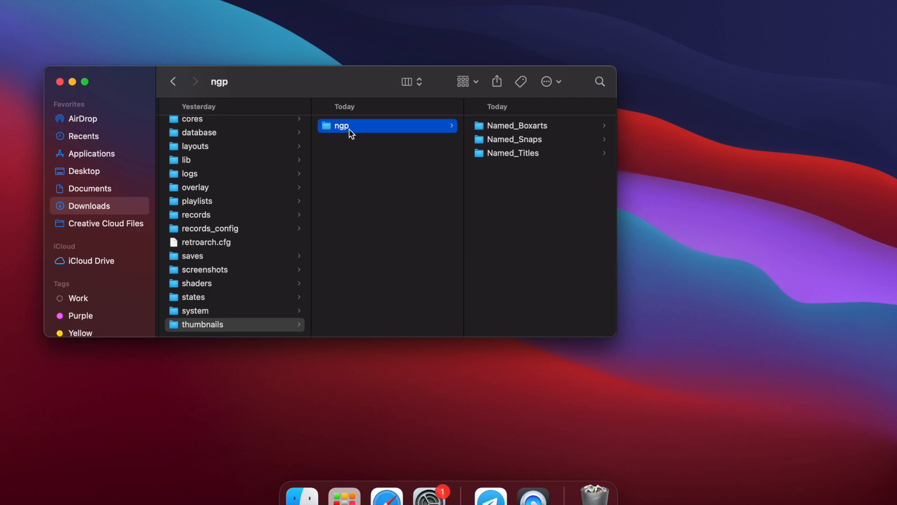
mouse_move(516, 135)
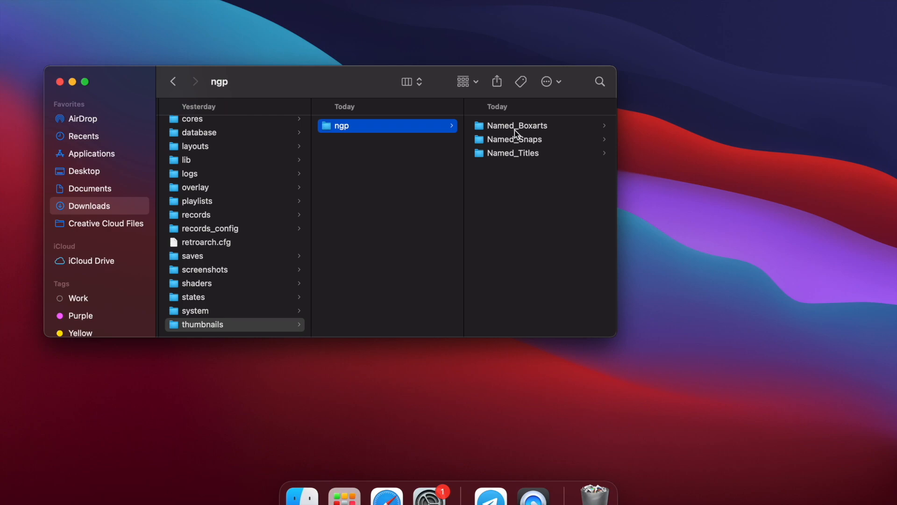
- Preview Named_Boxarts covers, from Baseball Stars Color to Dark Arms - Beast Buster 1999
left_click(517, 126)
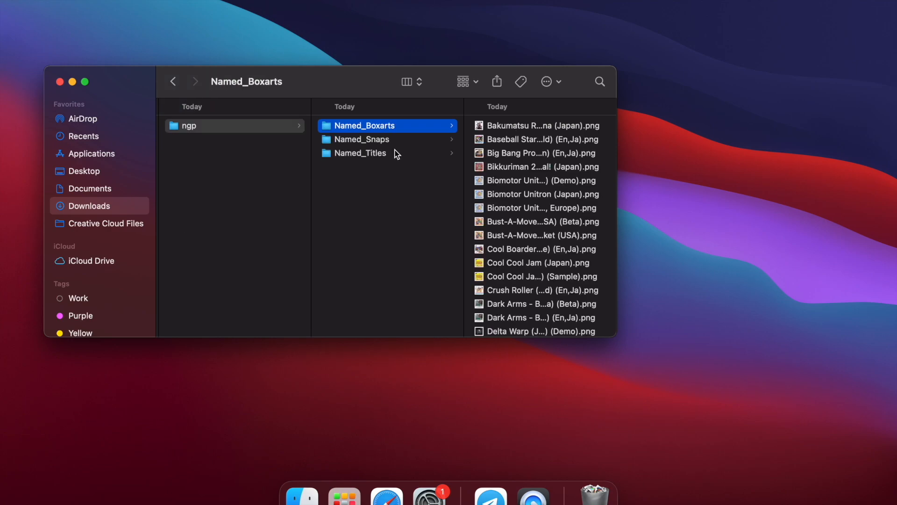
left_click(414, 139)
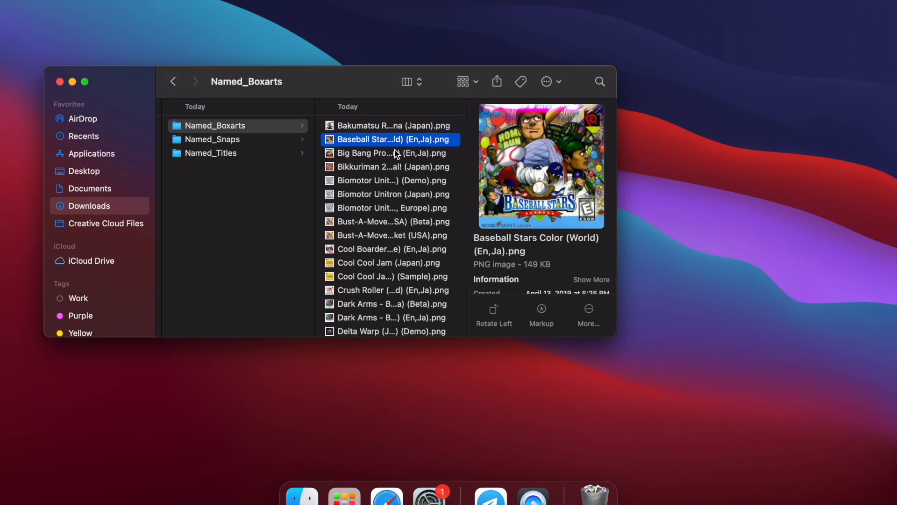
left_click(392, 249)
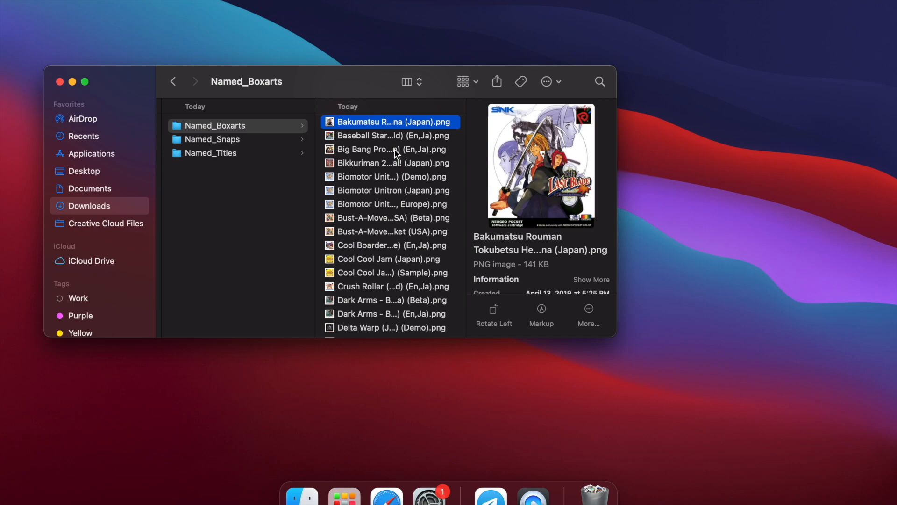
left_click(392, 232)
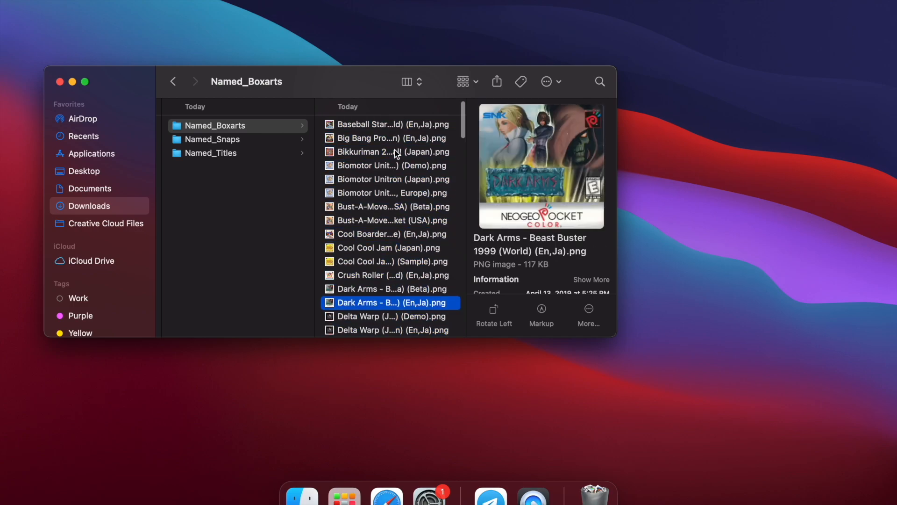
- Preview Baseball Stars Color and Biomotor Unitron snaps, then the first Named_Titles image
left_click(212, 139)
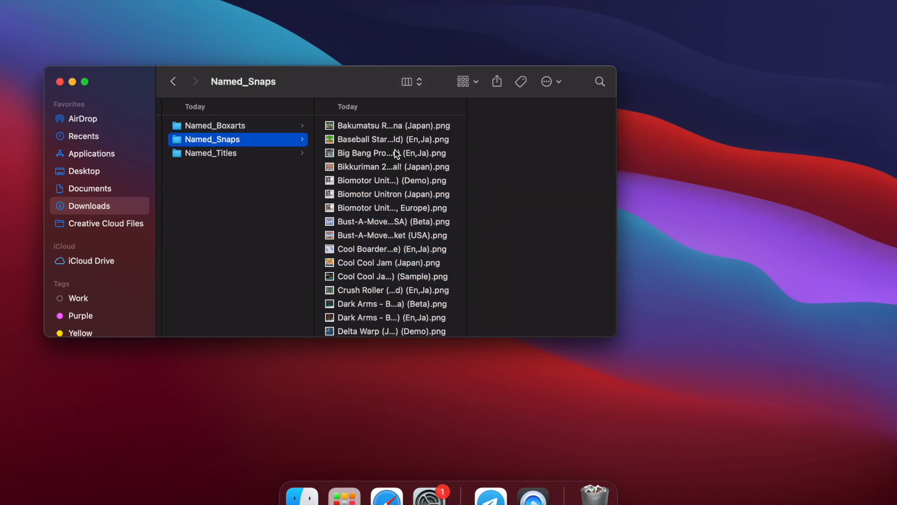
left_click(384, 140)
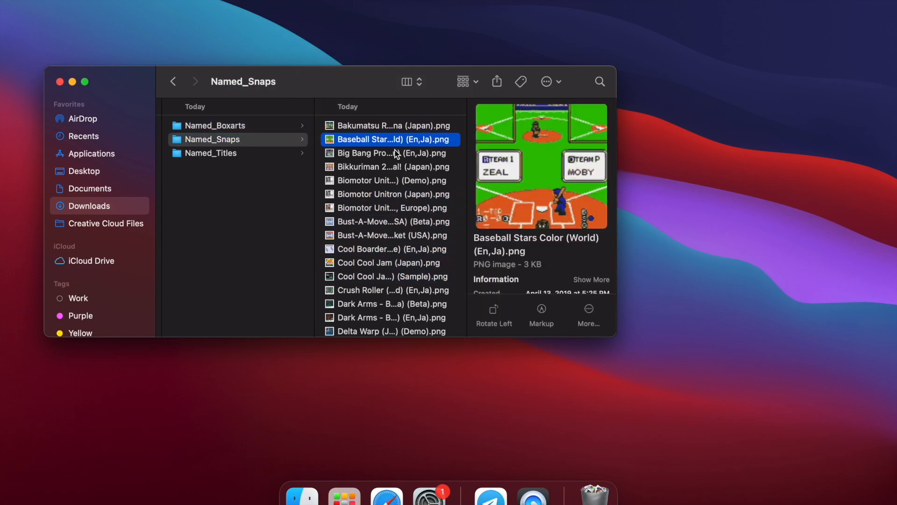
left_click(391, 180)
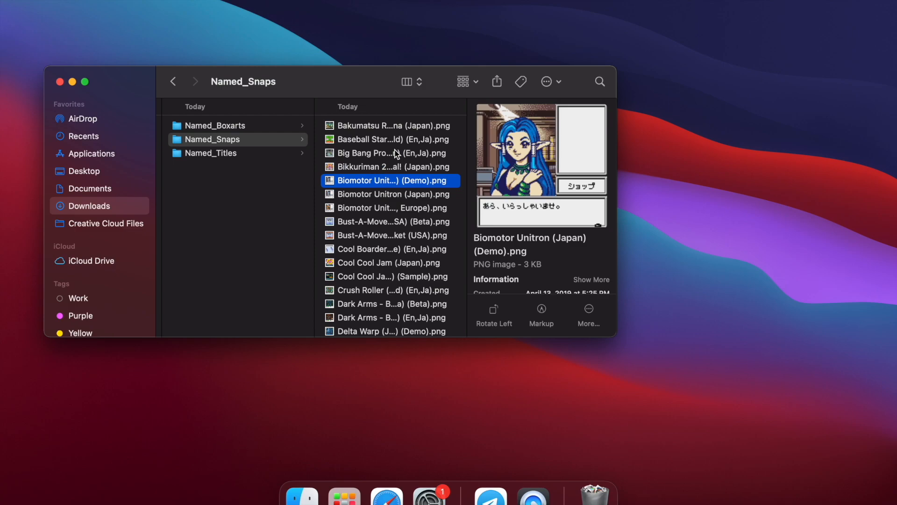
left_click(387, 222)
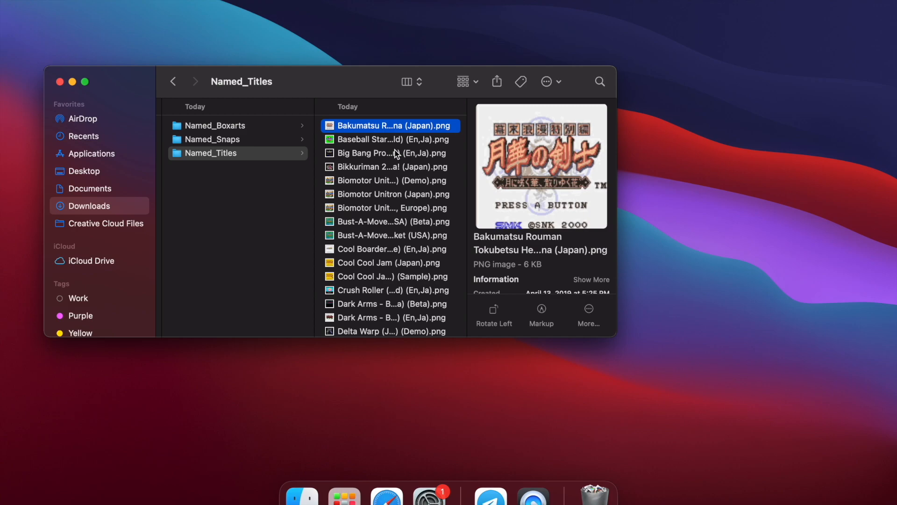
- Preview the Bikkuriman 2000 title screen, then return to the retroarch_mvsx_beta2_20210222 download
left_click(391, 166)
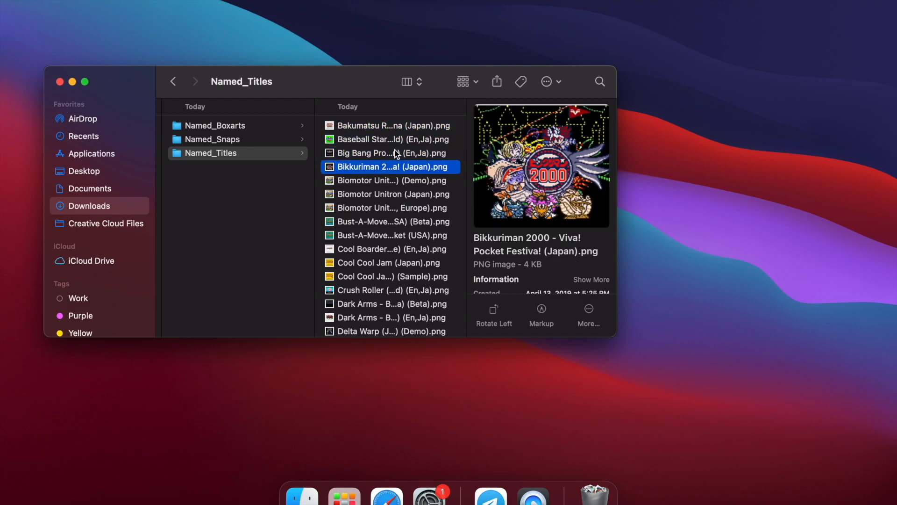
left_click(390, 207)
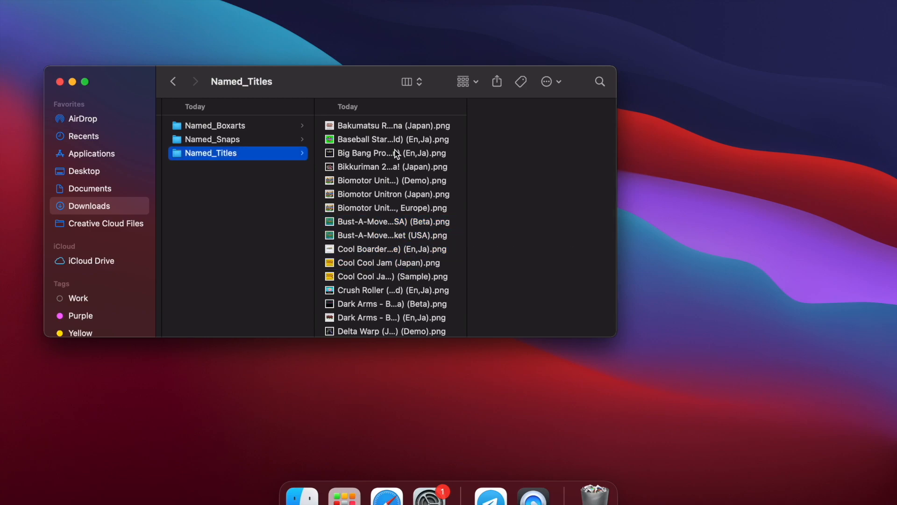
left_click(173, 81)
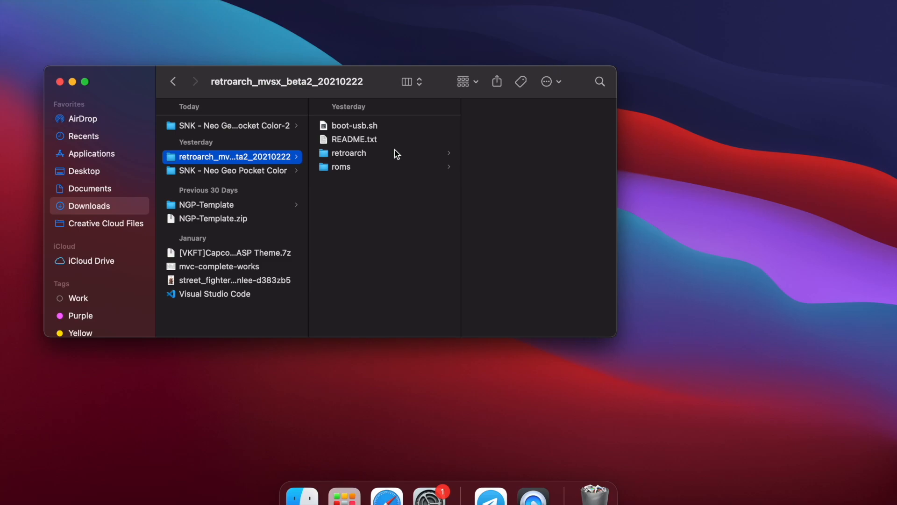
- Drill from boot-usb.sh through retroarch and thumbnails into the ngp folder
left_click(355, 139)
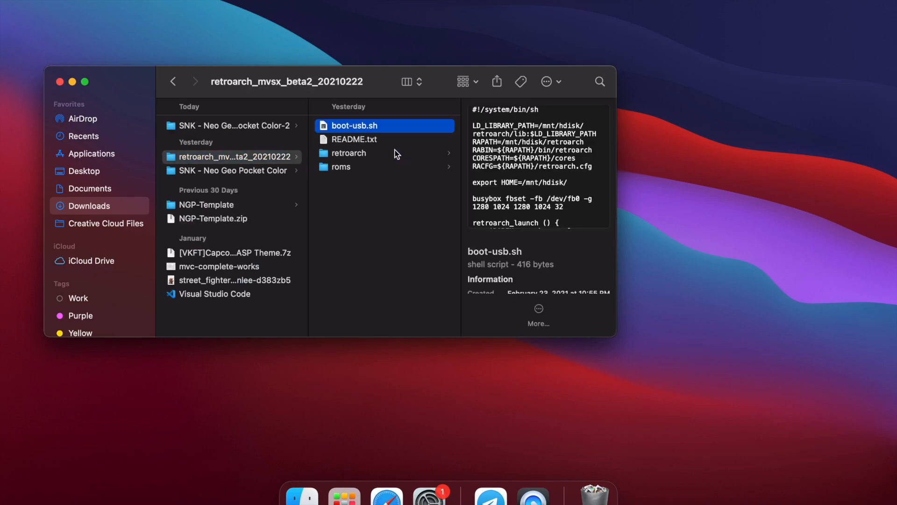
left_click(348, 152)
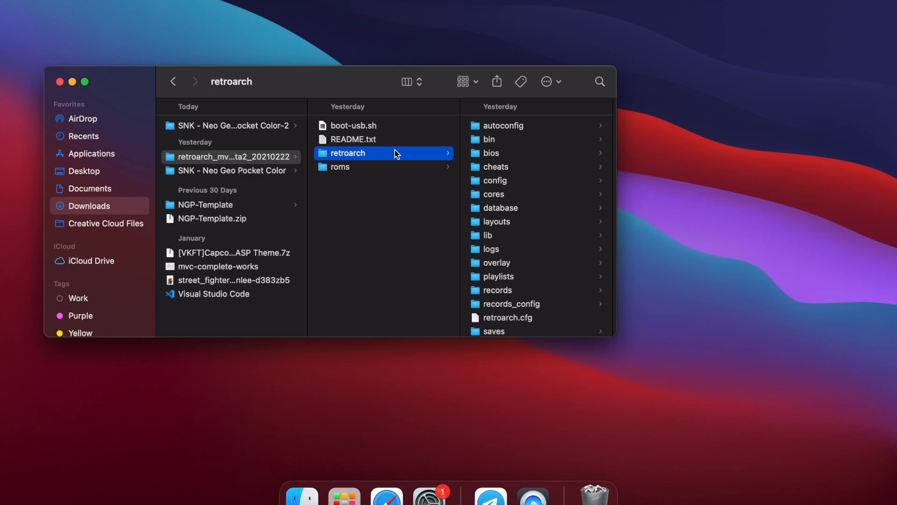
scroll("down", 3)
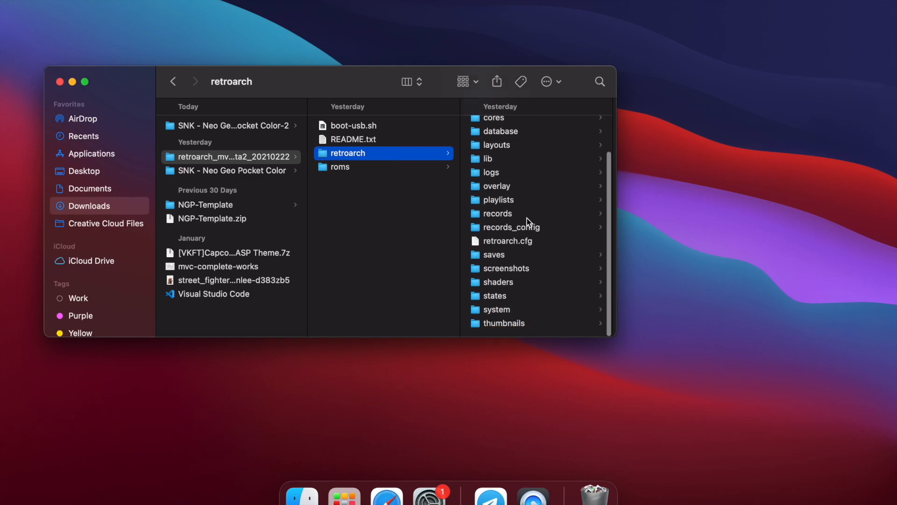
left_click(505, 323)
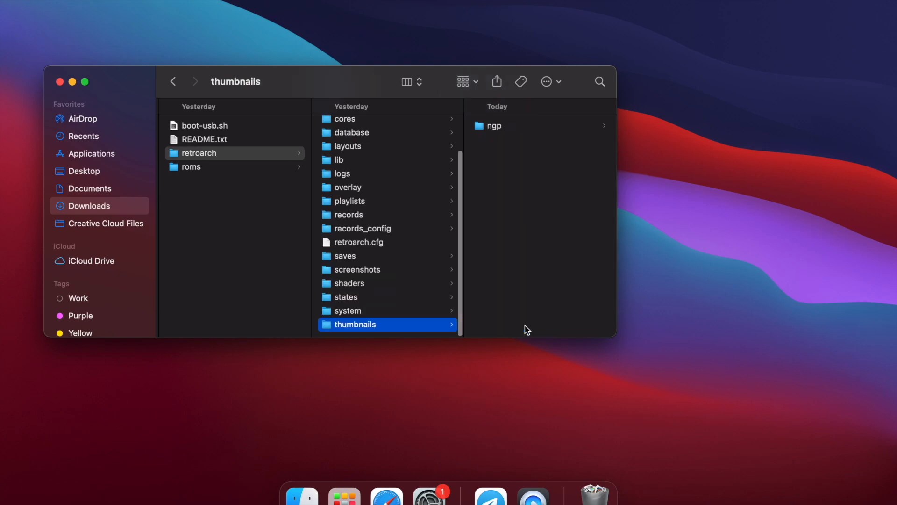
left_click(494, 126)
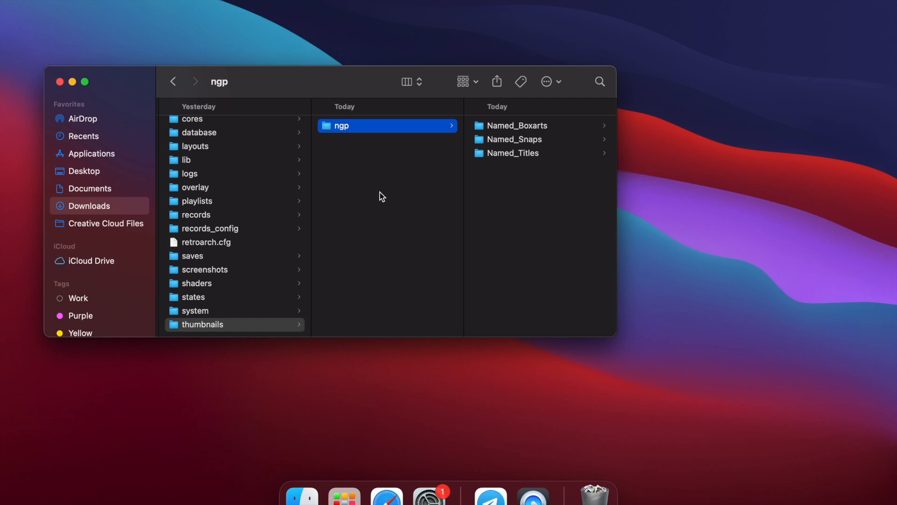
mouse_move(361, 150)
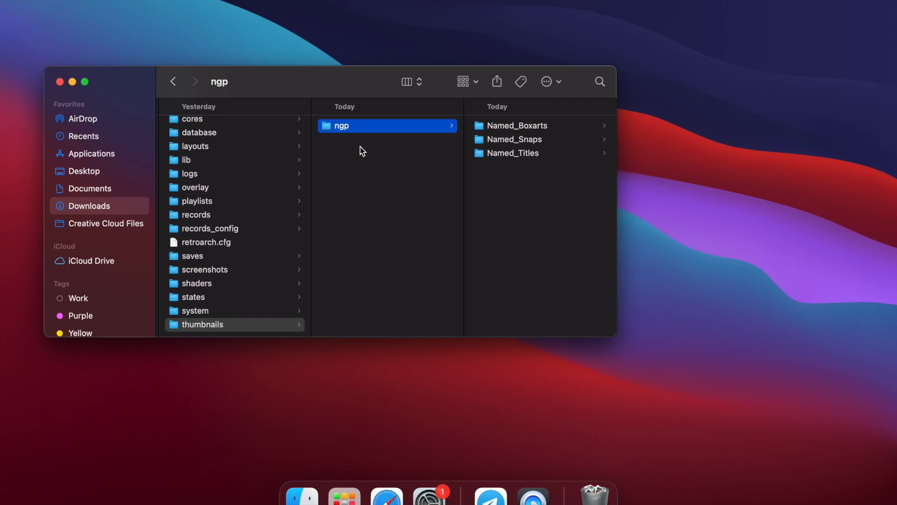
mouse_move(433, 198)
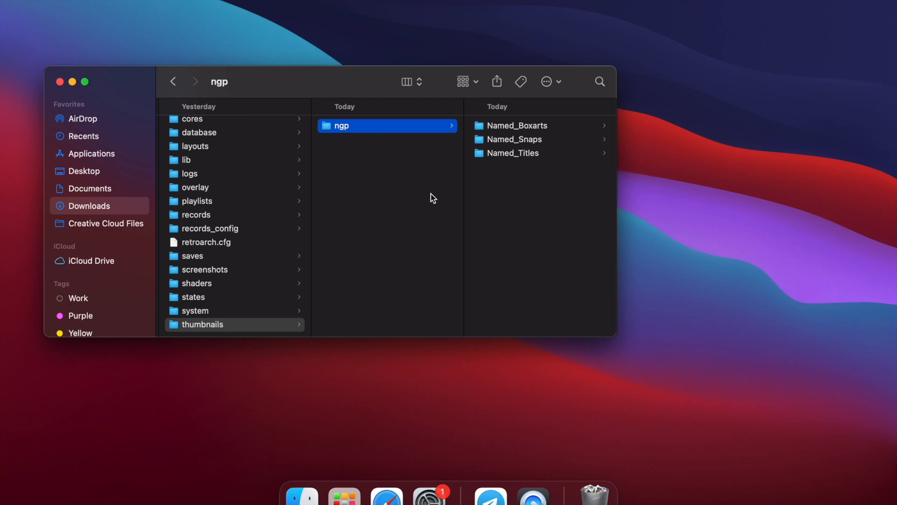
mouse_move(452, 205)
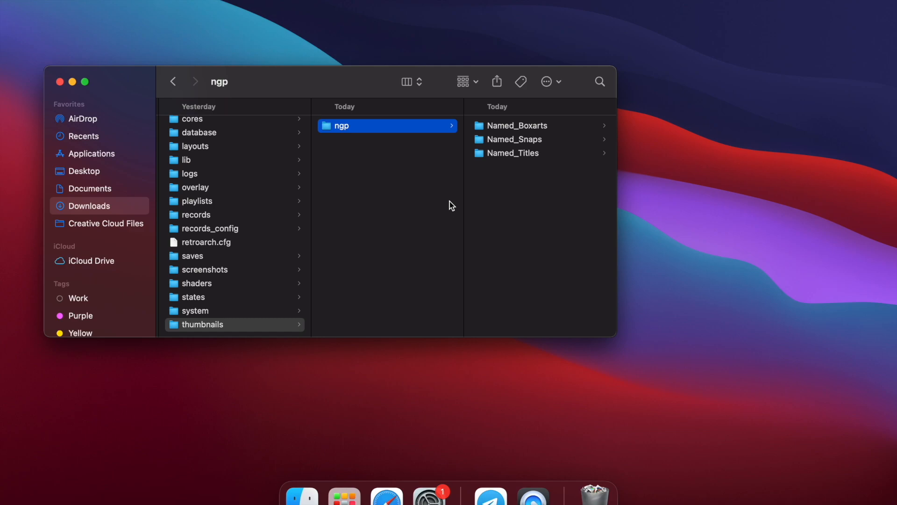
mouse_move(399, 134)
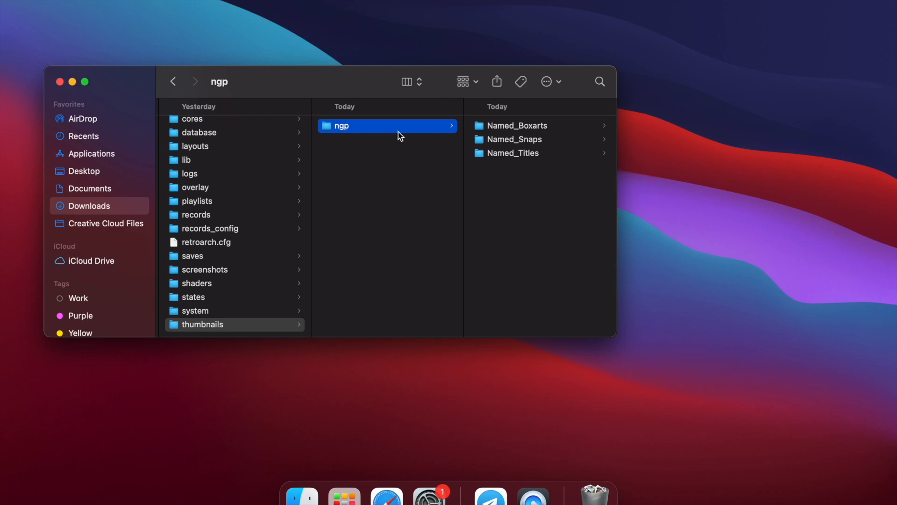
mouse_move(565, 169)
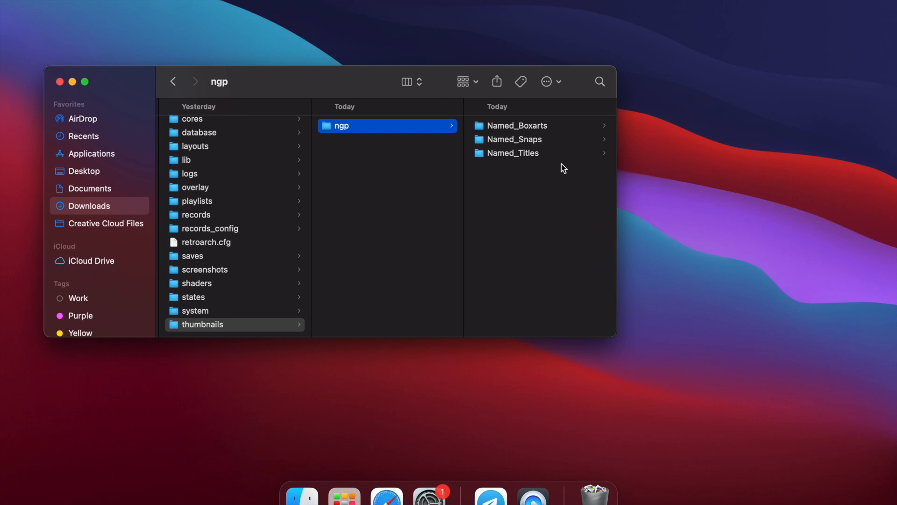
- List the PNG files in ngp's Named_Boxarts, then in Named_Snaps
left_click(518, 126)
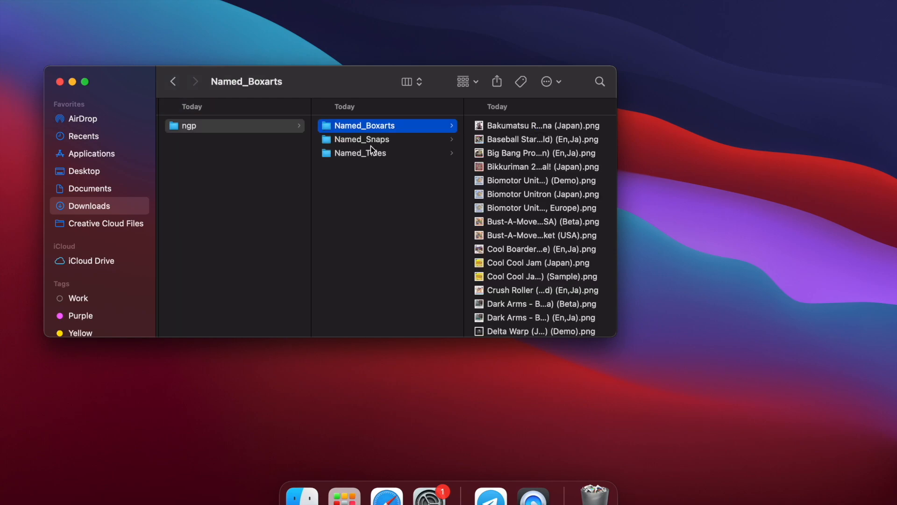
left_click(362, 139)
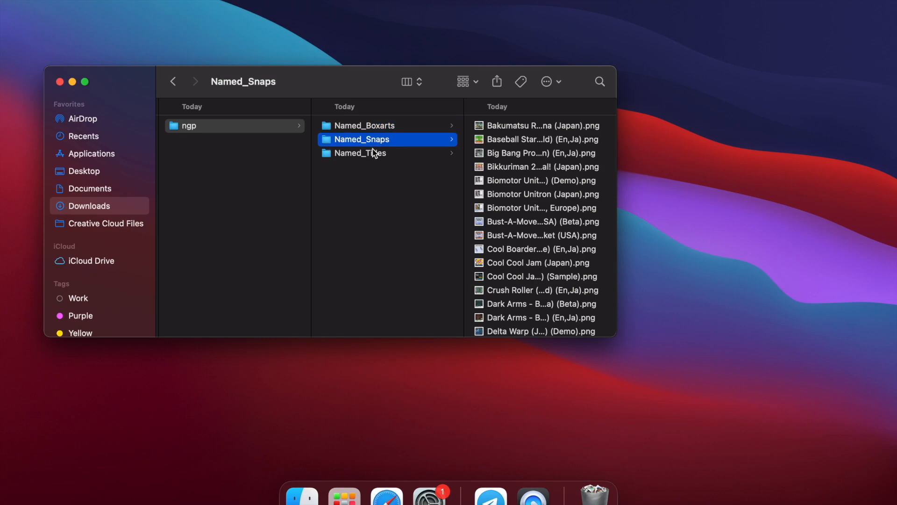